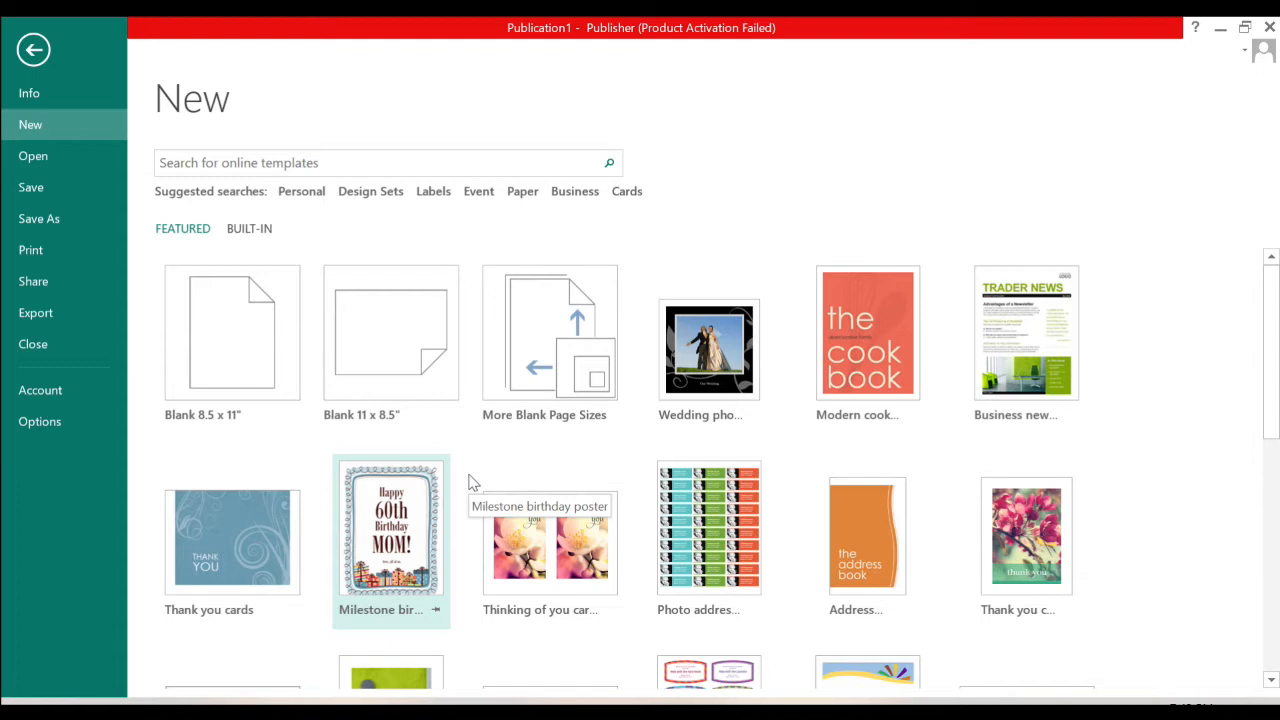
mouse_move(32, 124)
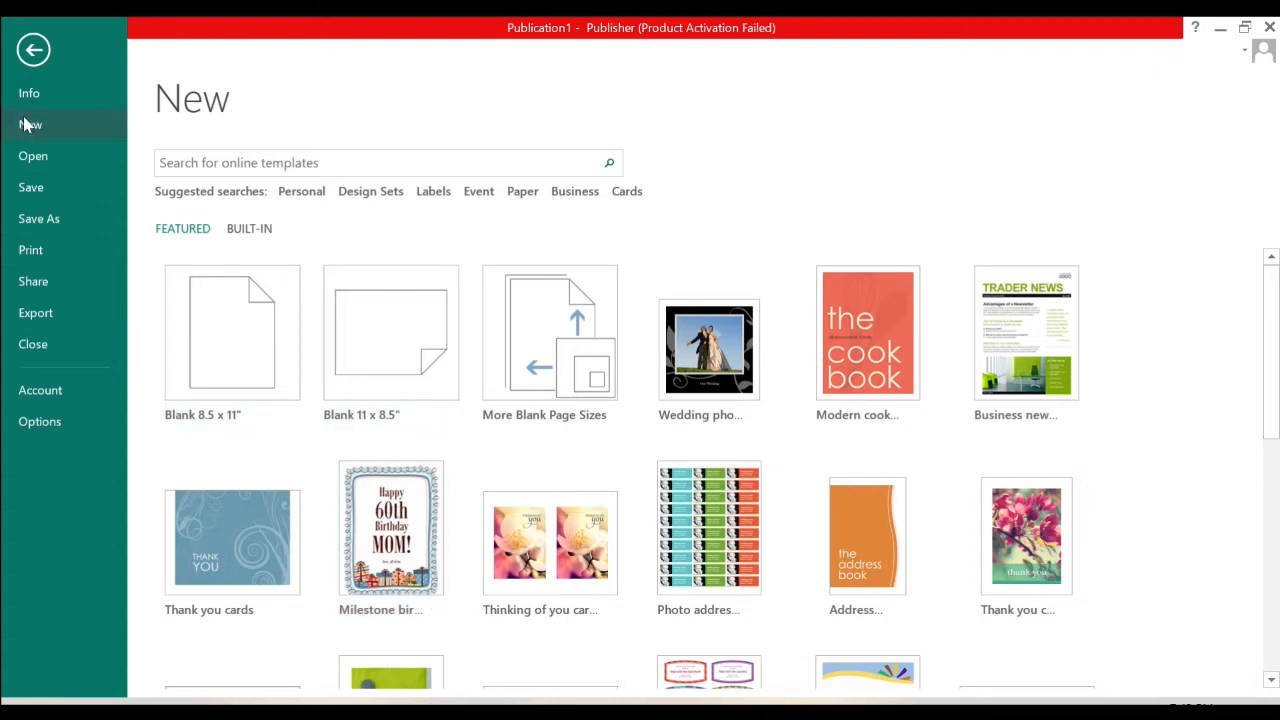
Create a new blank 8.5 x 11" publication and switch its page to landscape orientation
left_click(232, 332)
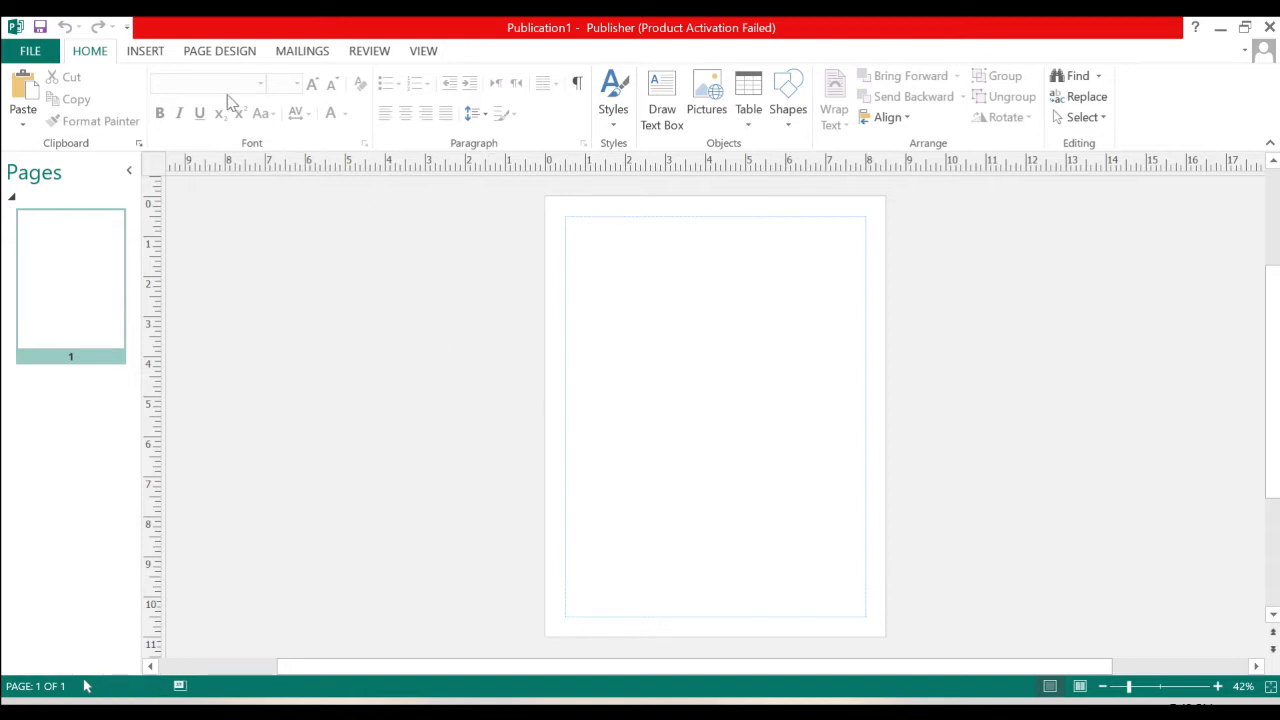
left_click(220, 52)
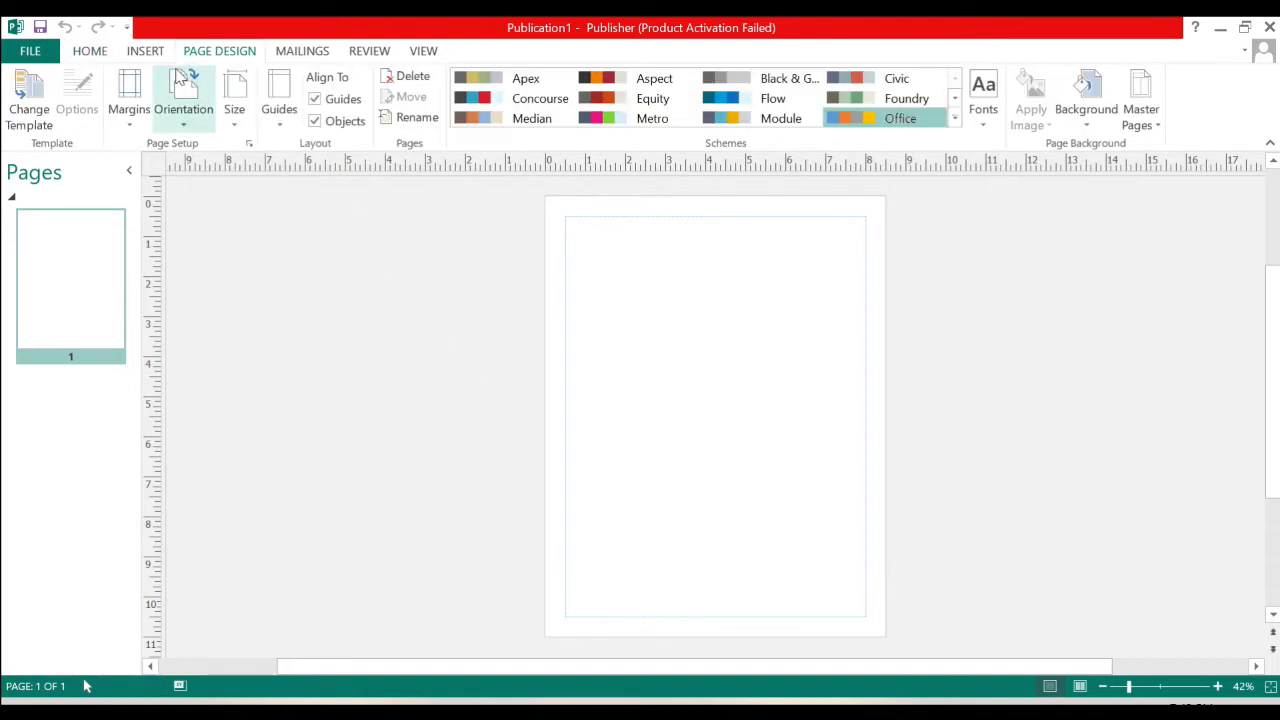
left_click(184, 96)
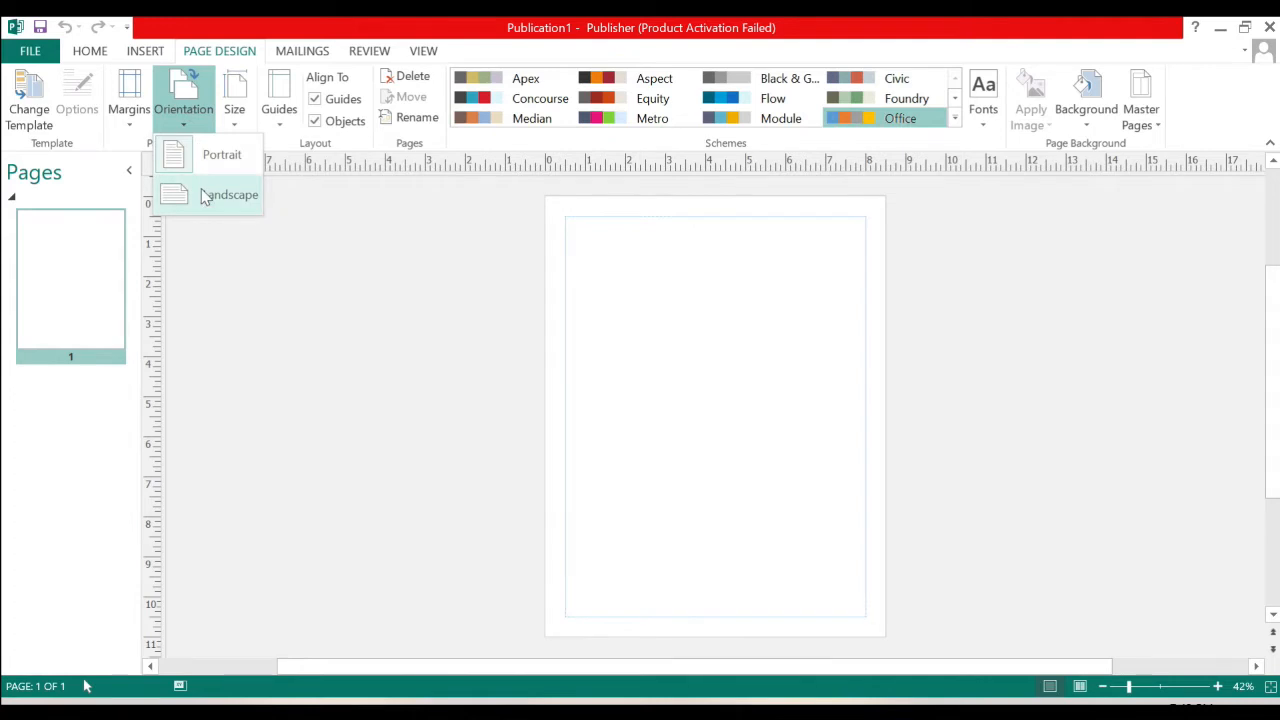
left_click(228, 194)
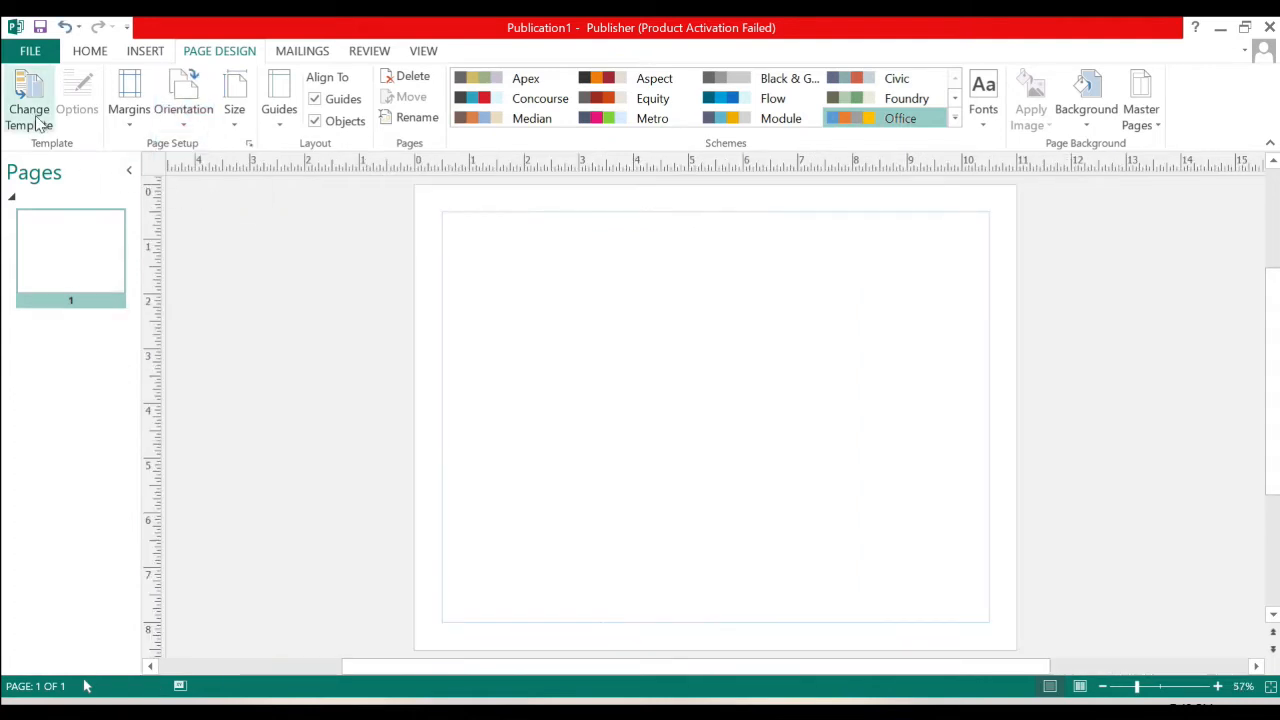
Change Template, browse the Calendars category and select the Tilt calendar design
left_click(28, 100)
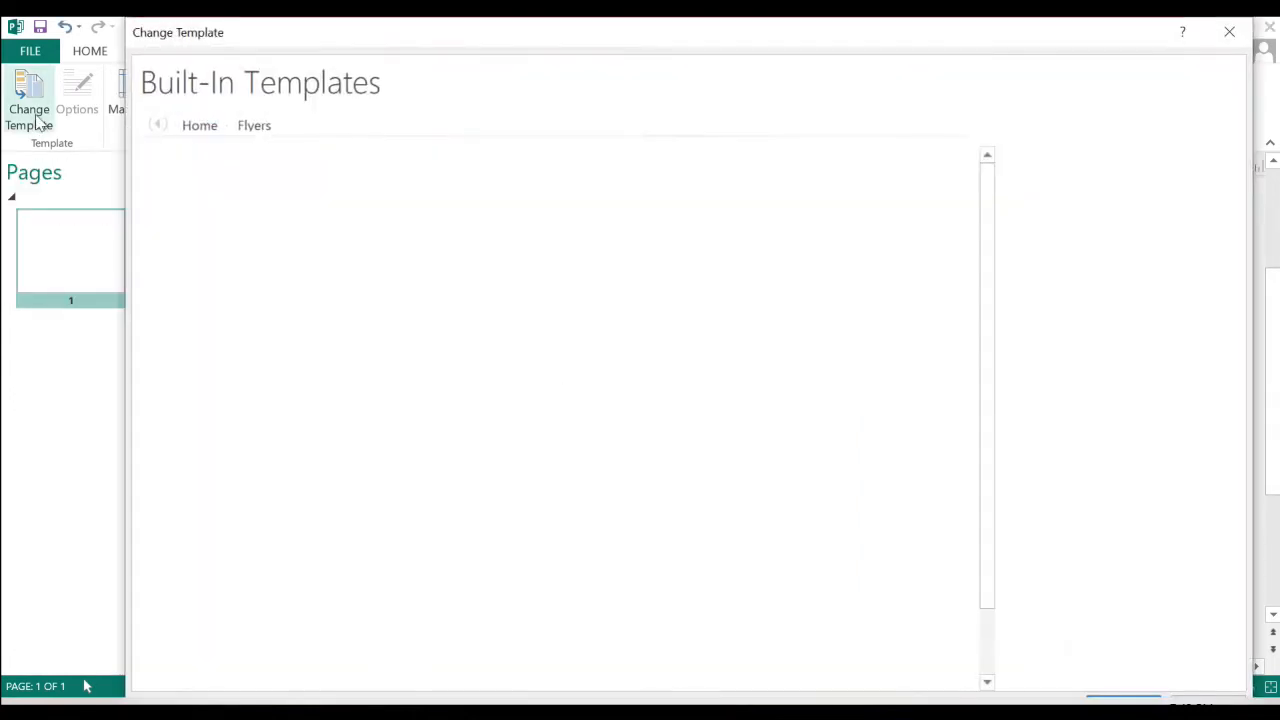
left_click(200, 124)
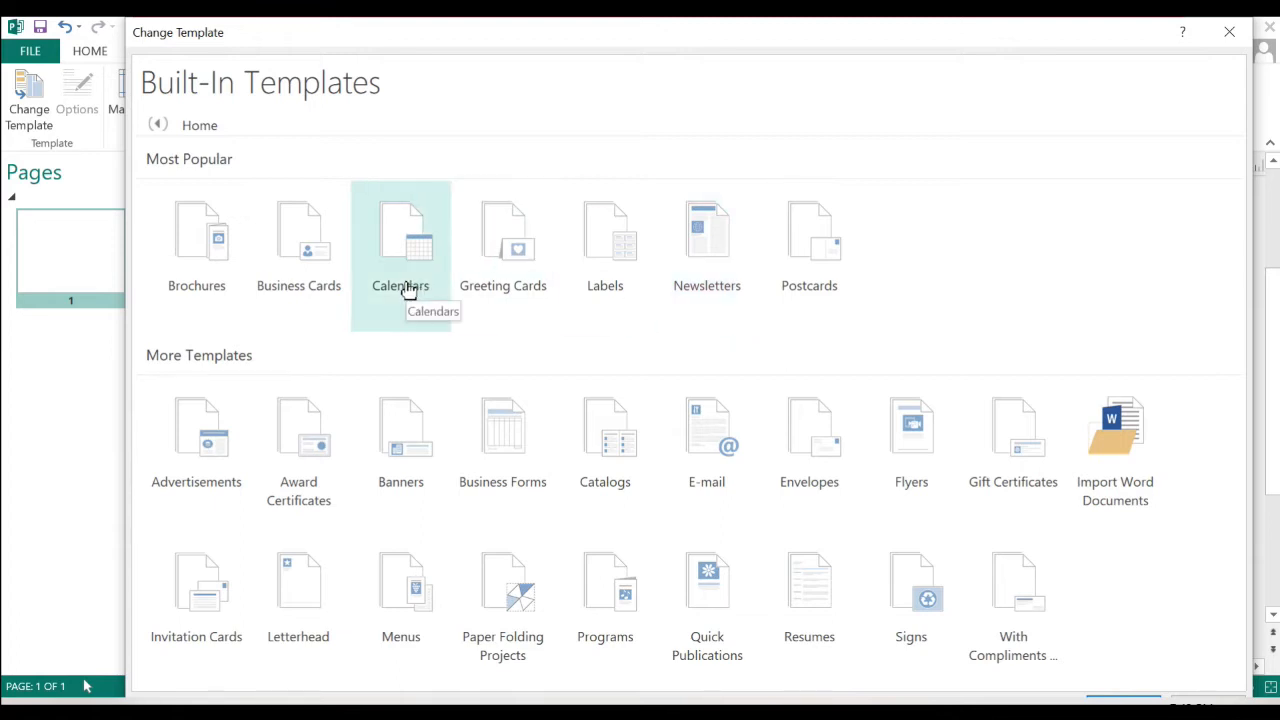
left_click(400, 236)
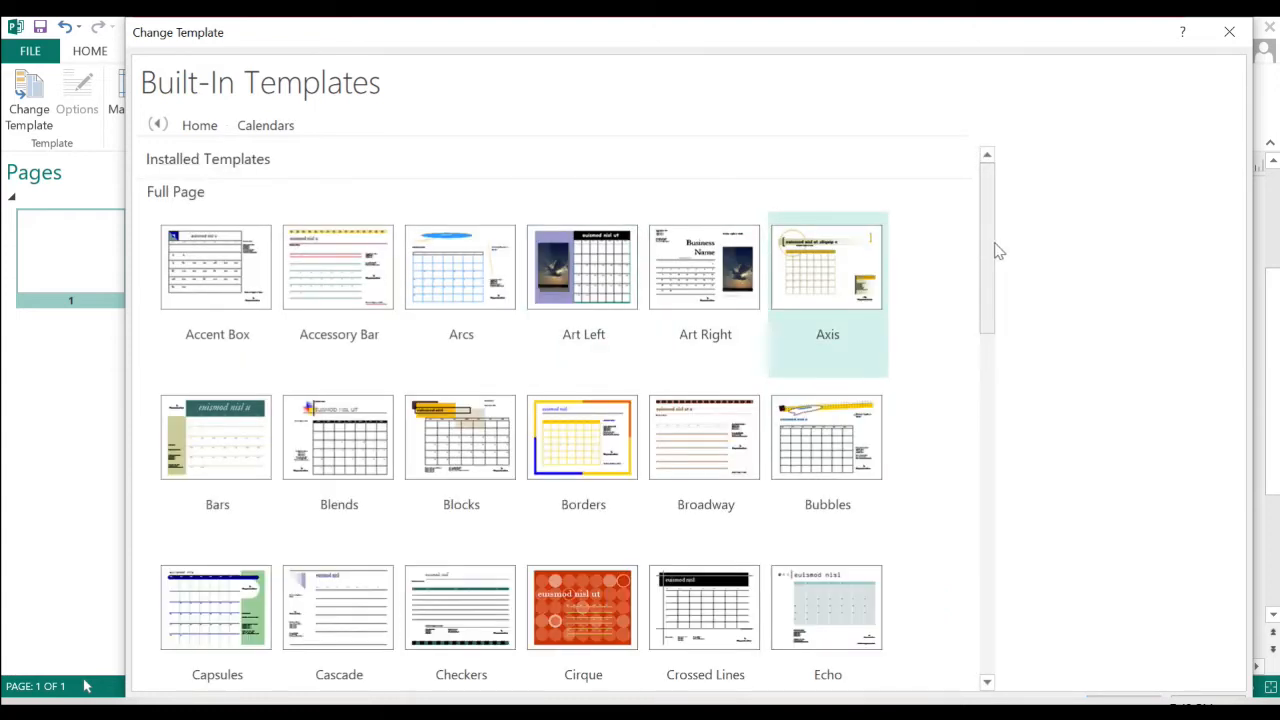
scroll("down", 3)
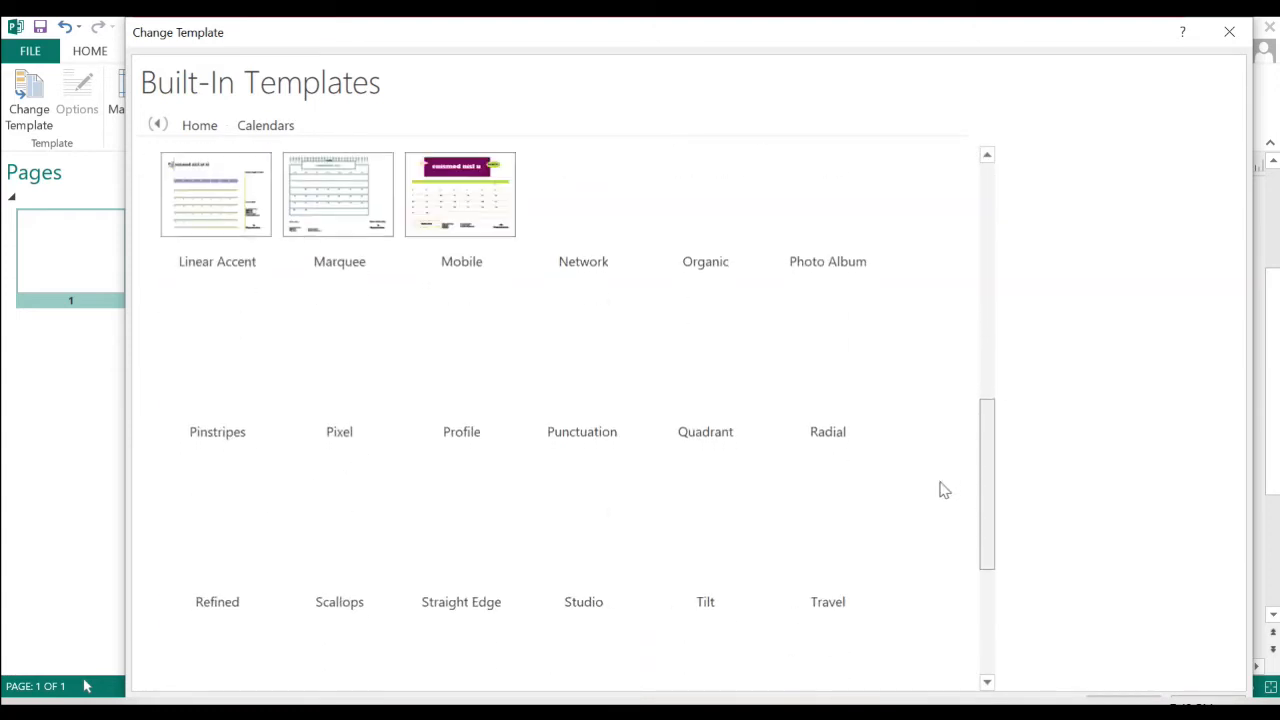
scroll("down", 3)
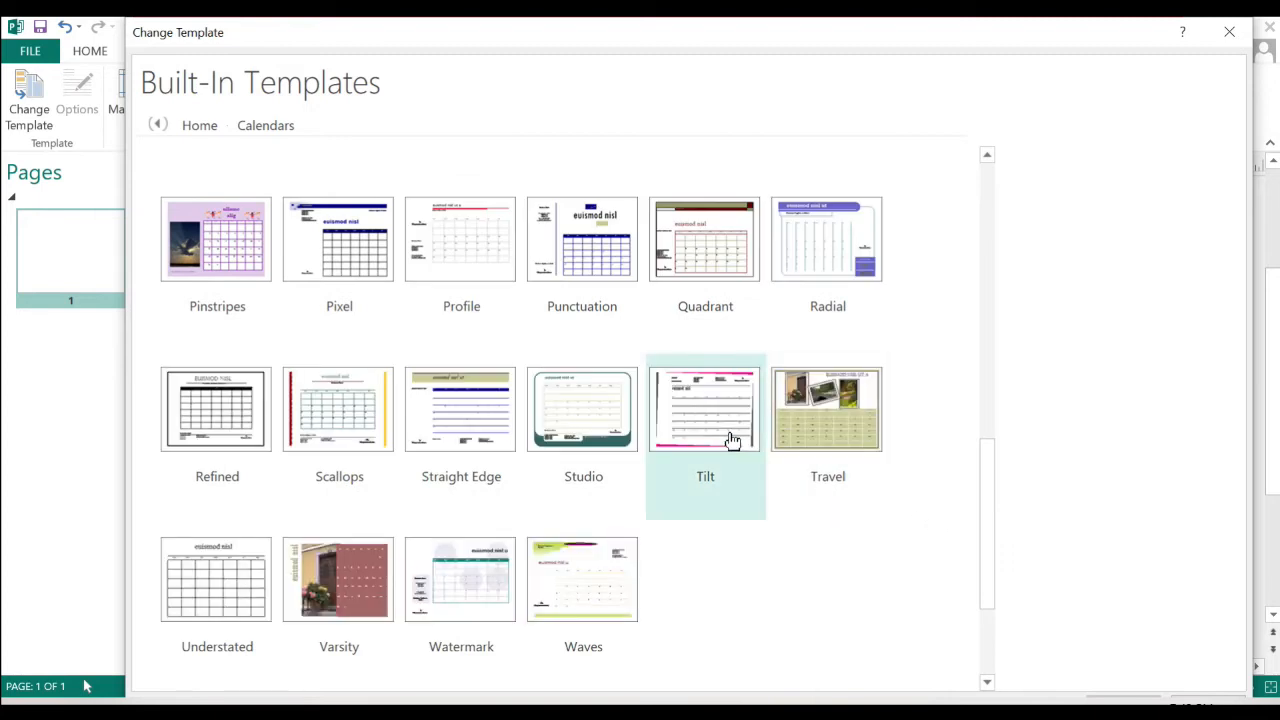
left_click(704, 408)
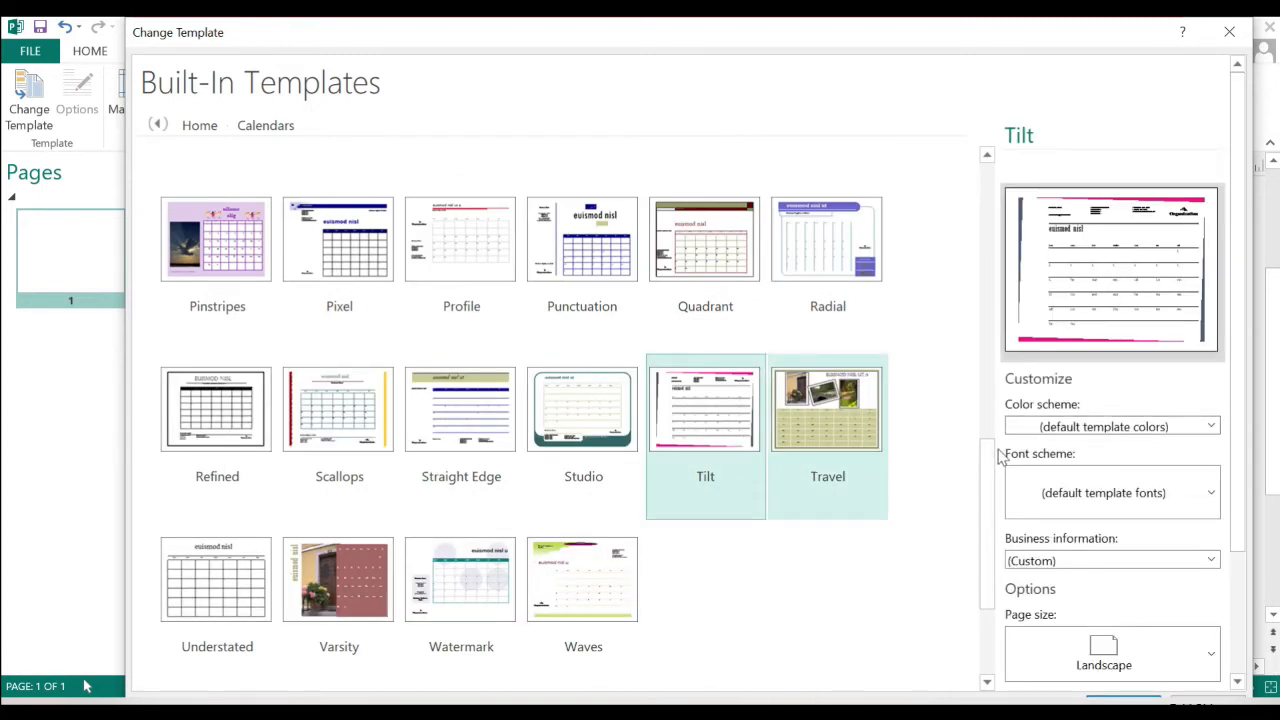
mouse_move(1084, 452)
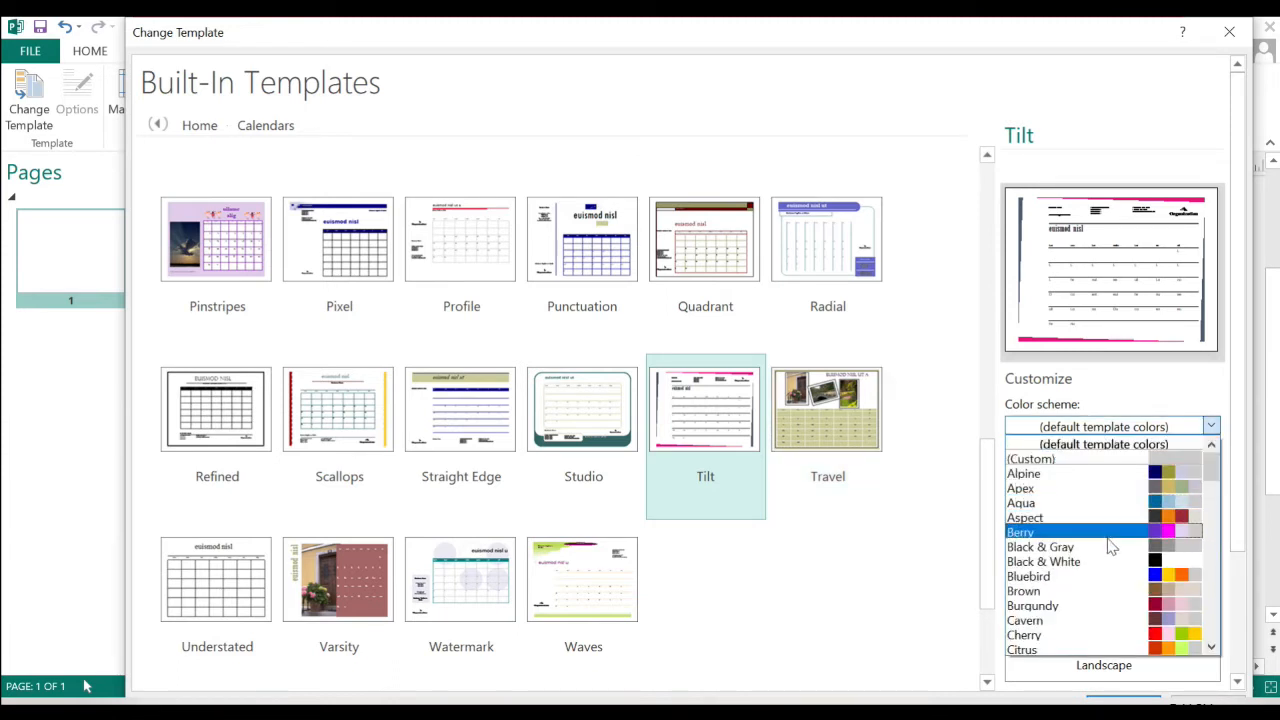
mouse_move(1098, 540)
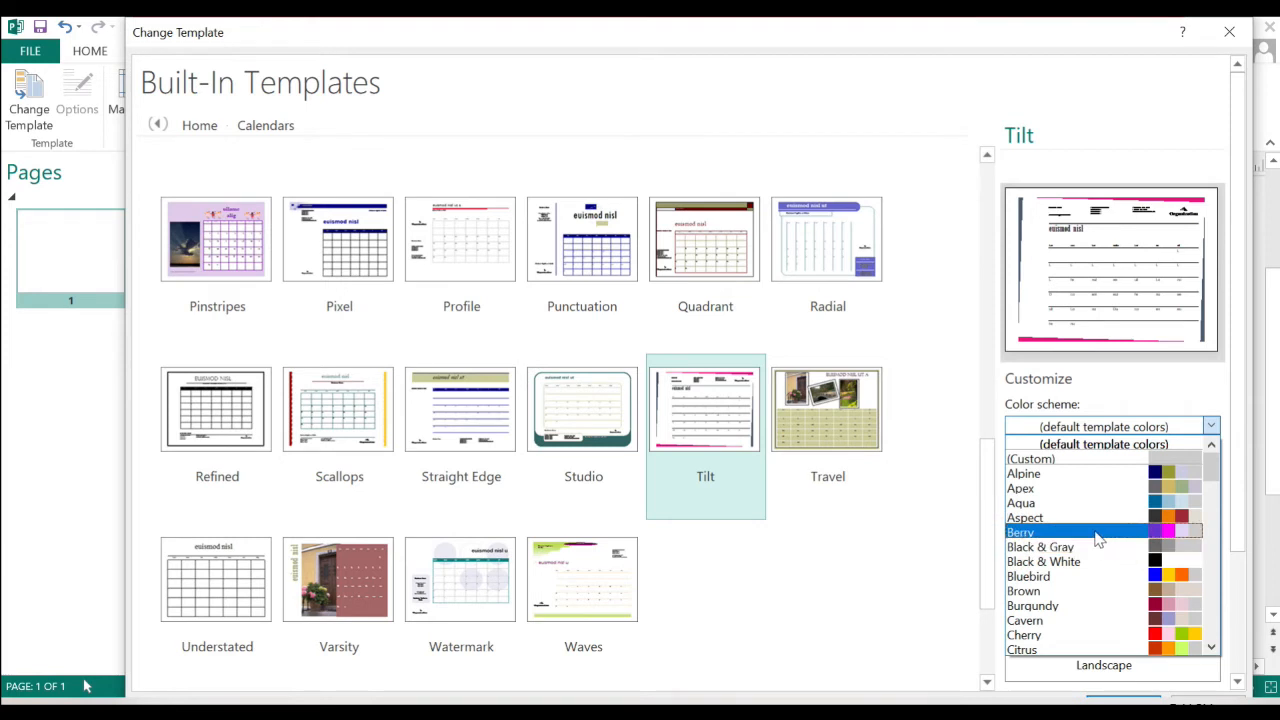
Set the Tilt calendar to Berry colours and Civic fonts, landscape, one month per page
left_click(1020, 532)
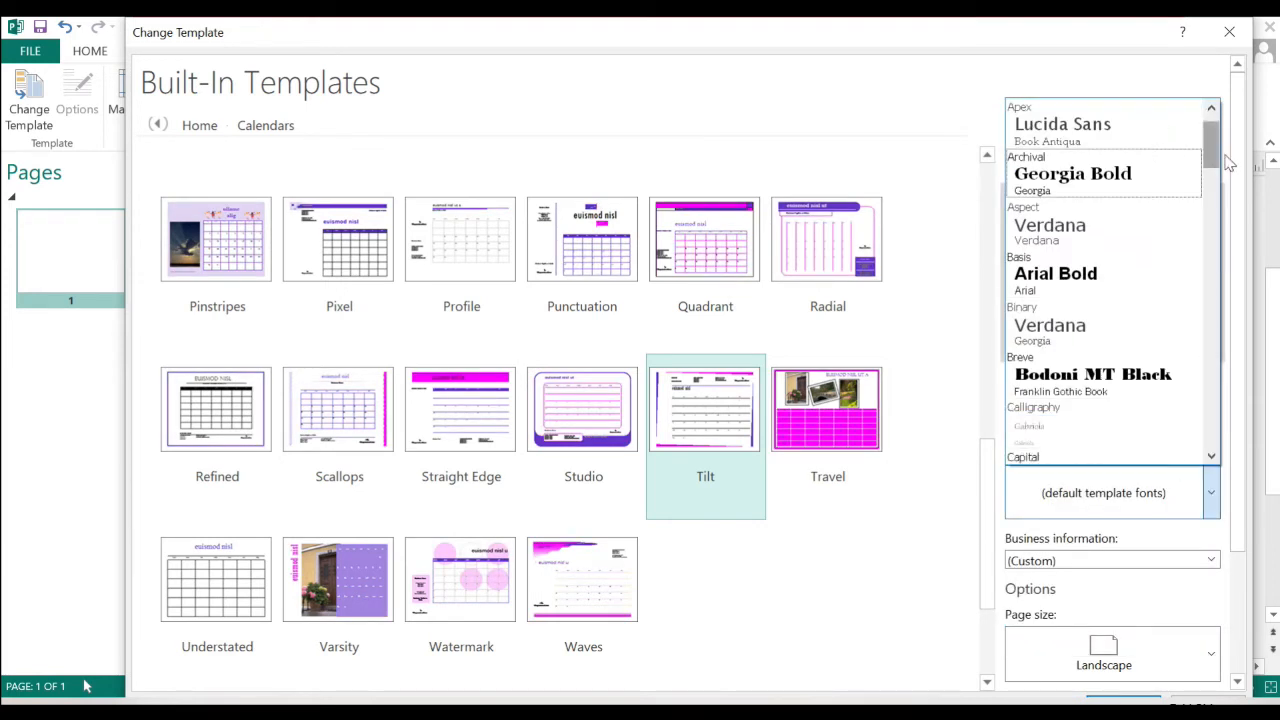
scroll("down", 3)
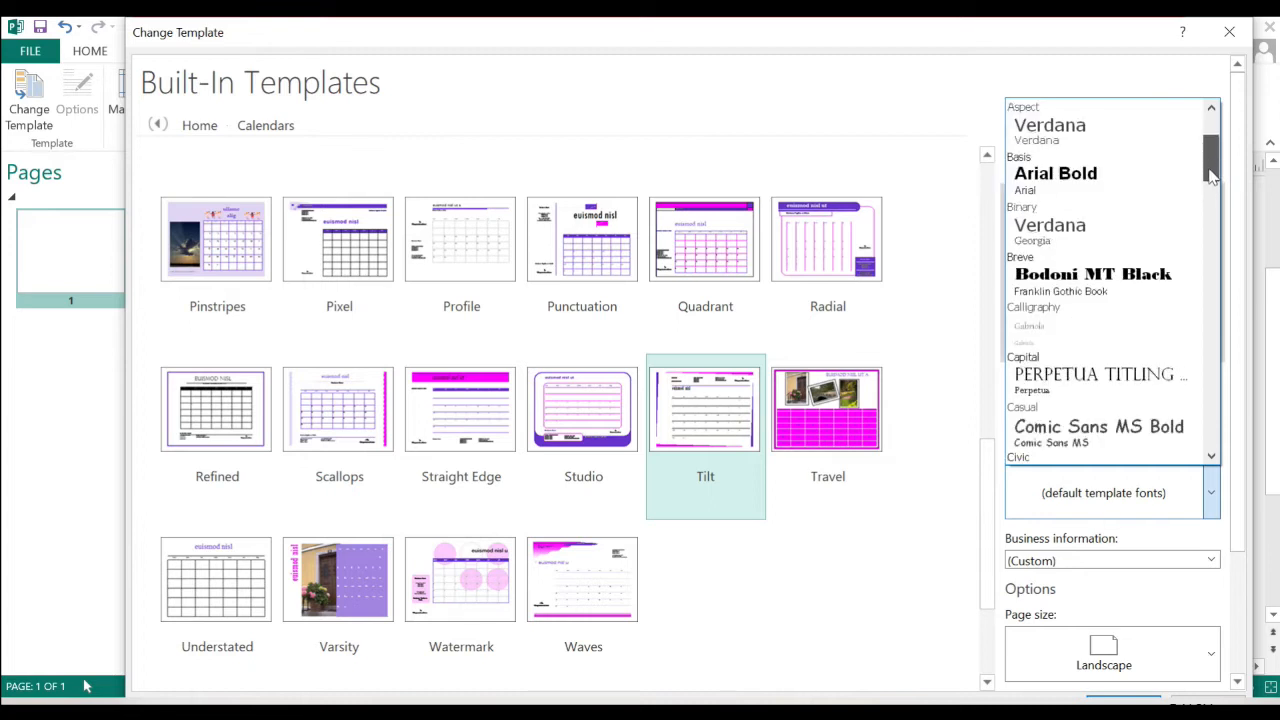
scroll("down", 3)
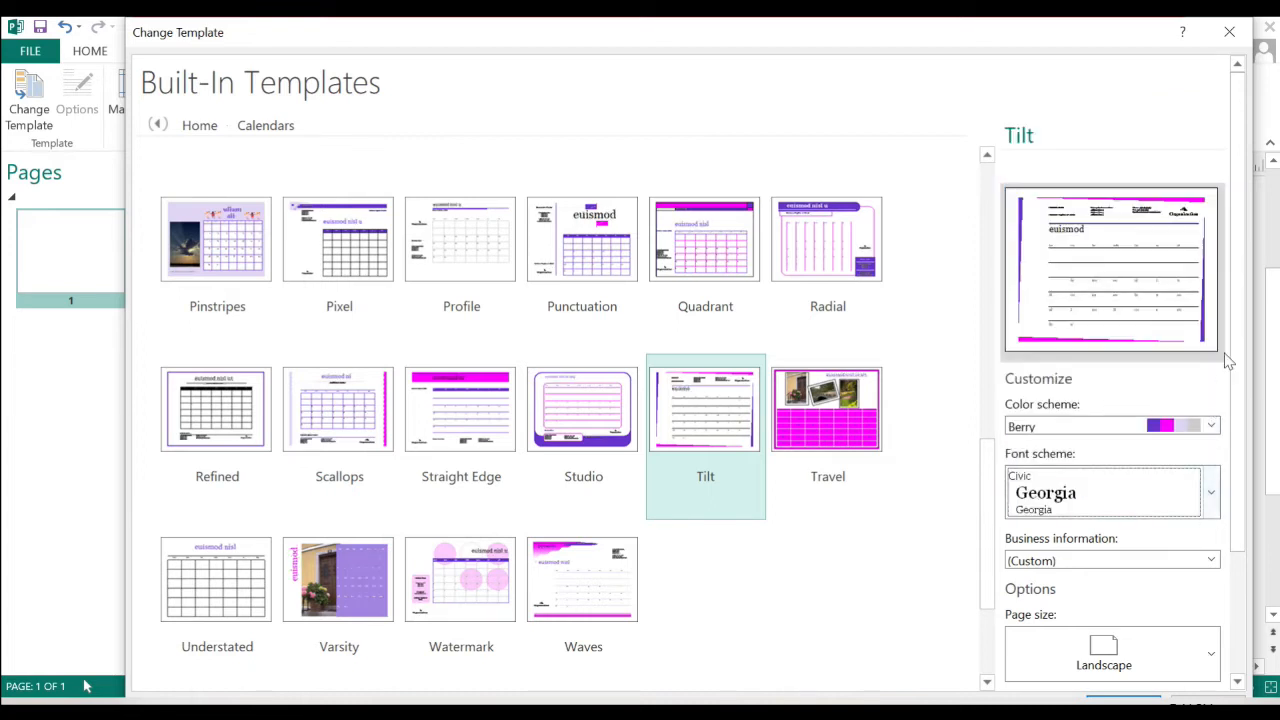
scroll("down", 3)
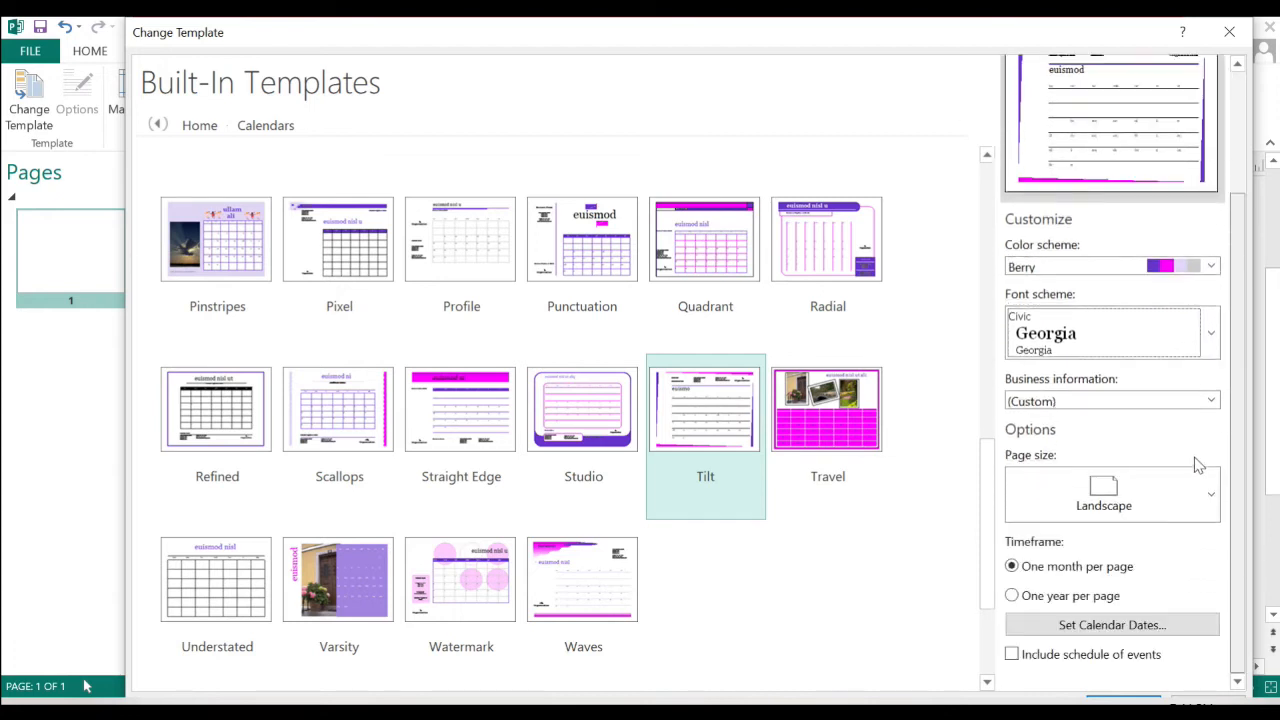
left_click(1210, 494)
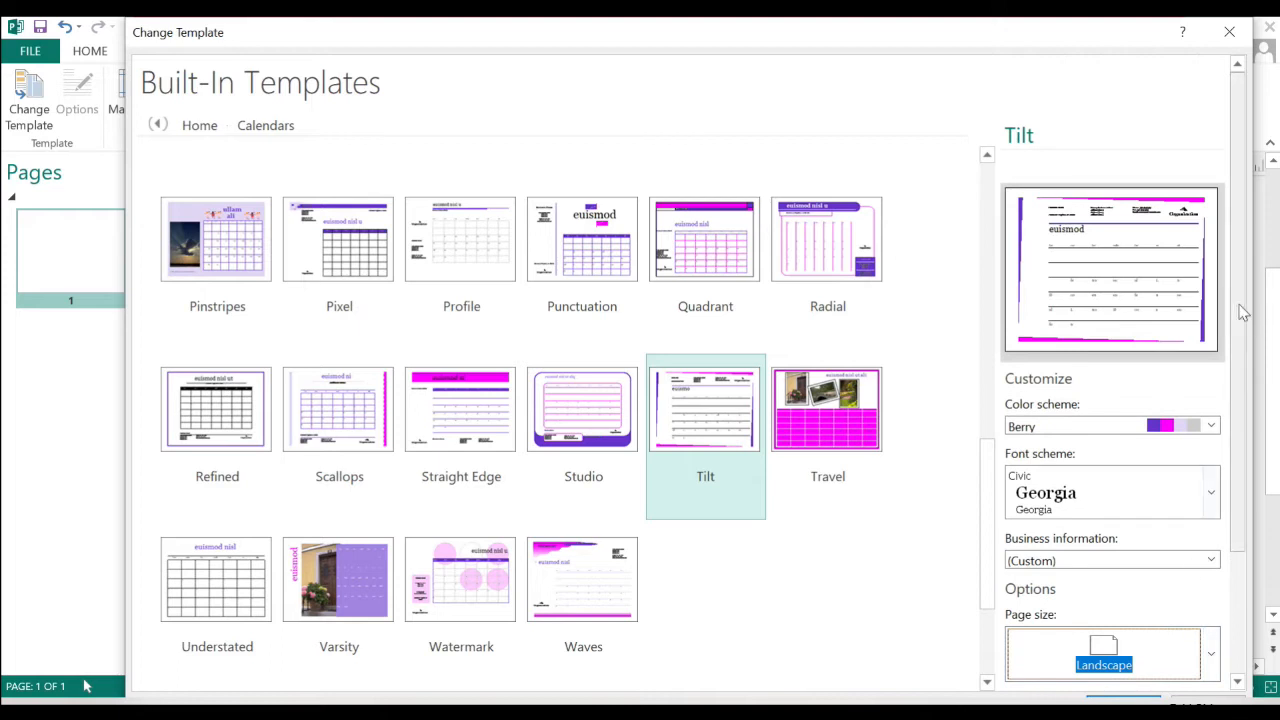
scroll("down", 3)
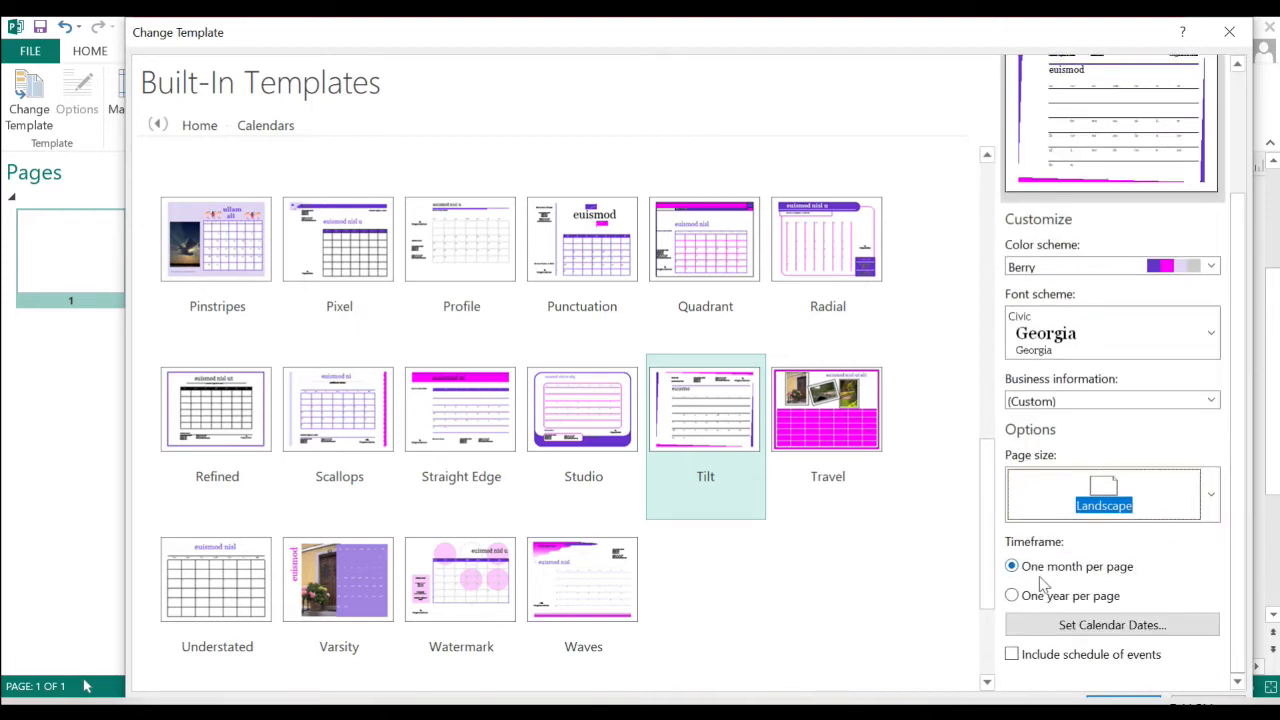
mouse_move(1048, 616)
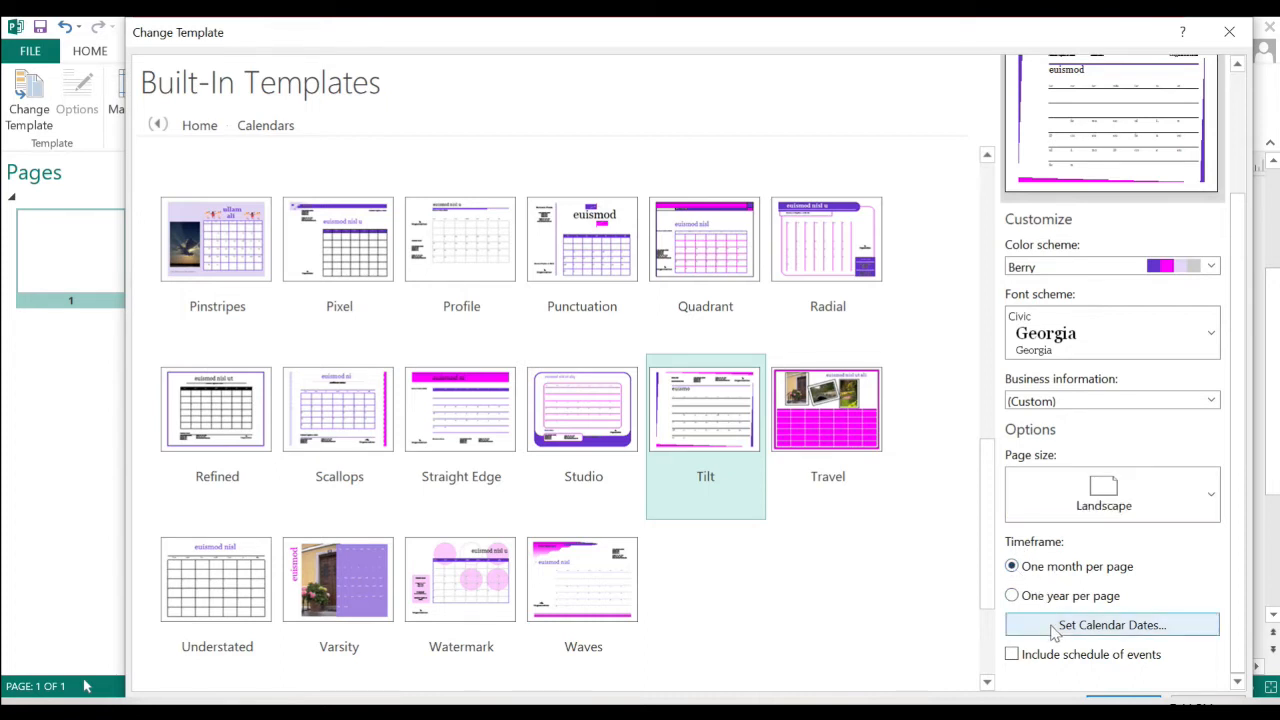
Set the calendar date range to start January 2021 and end December 2021
left_click(1112, 624)
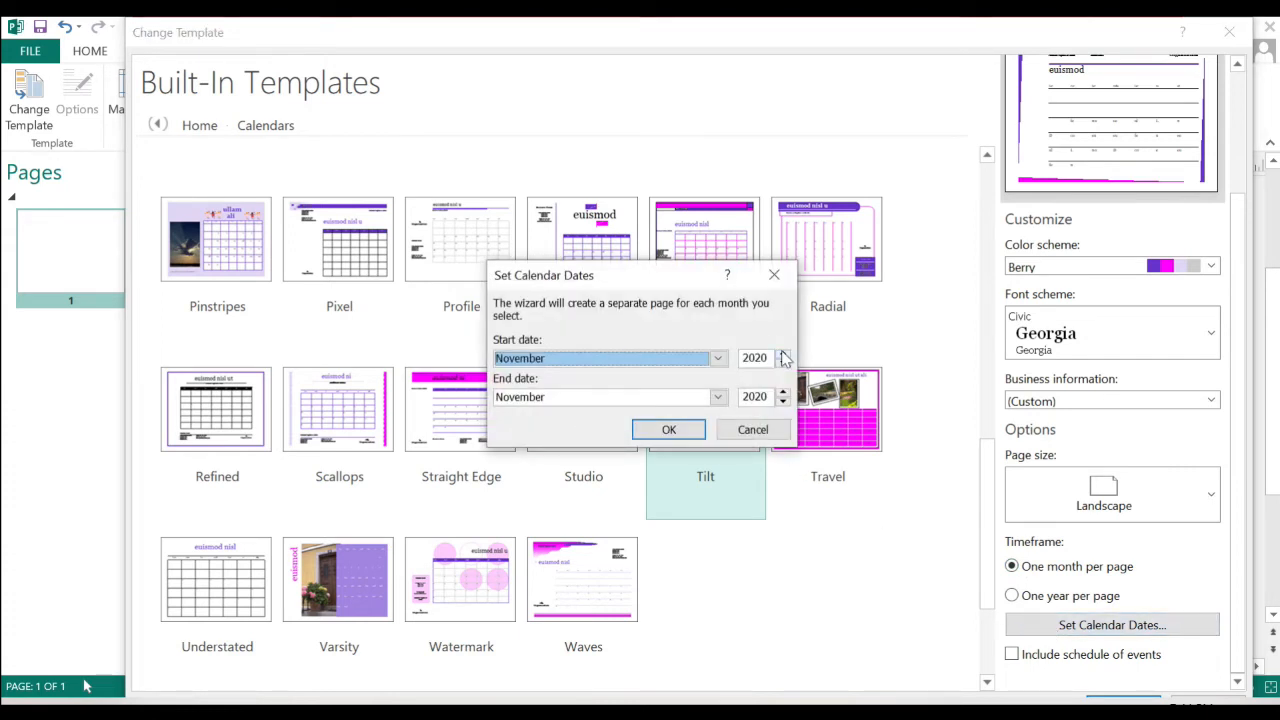
left_click(718, 358)
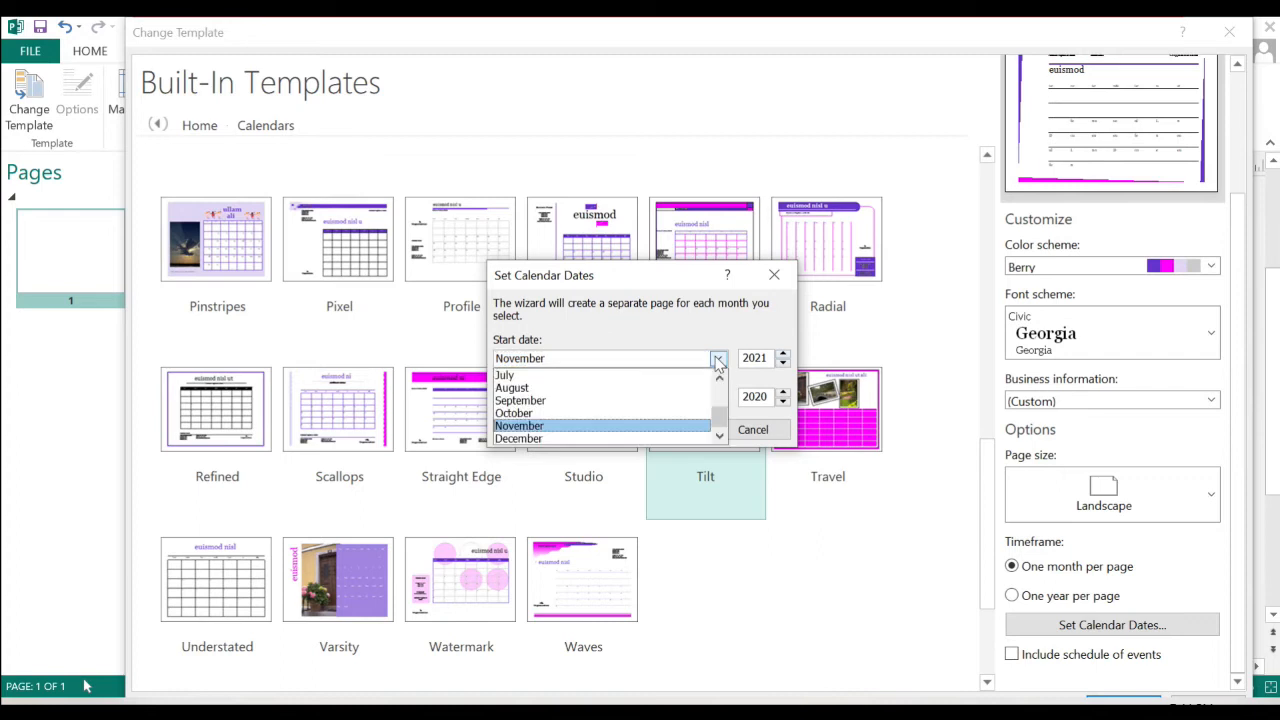
scroll("up", 3)
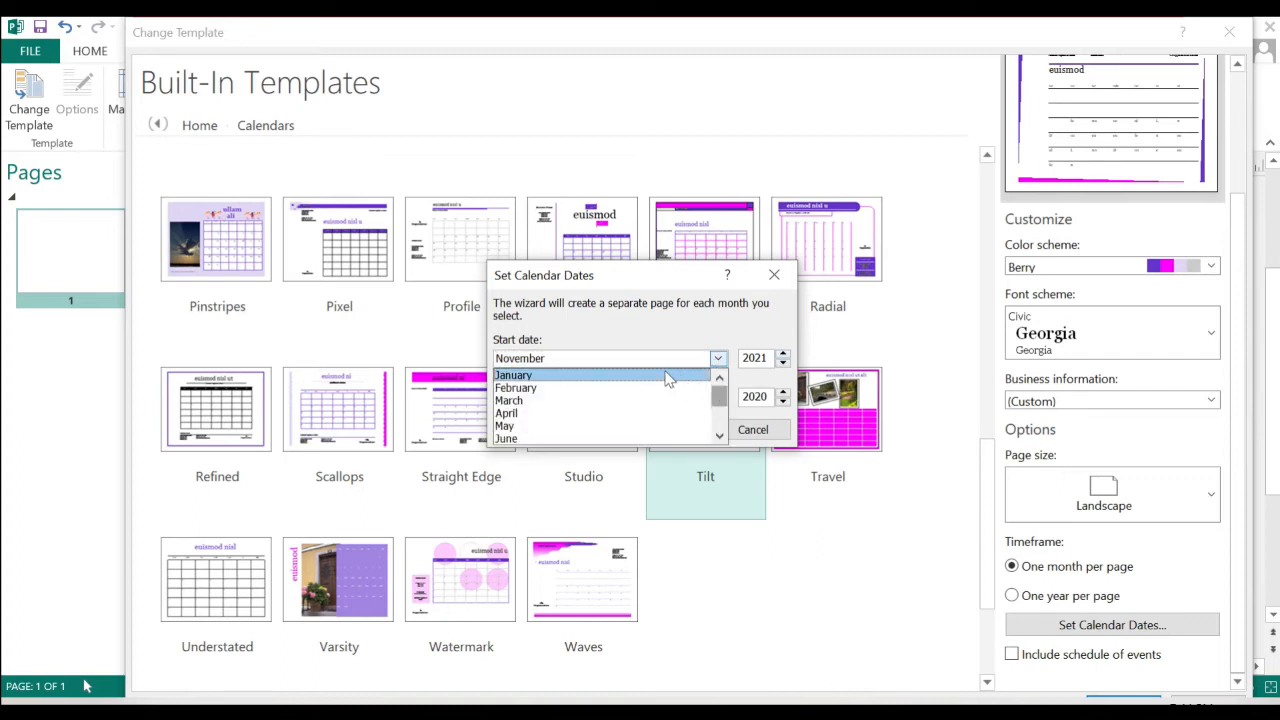
left_click(512, 376)
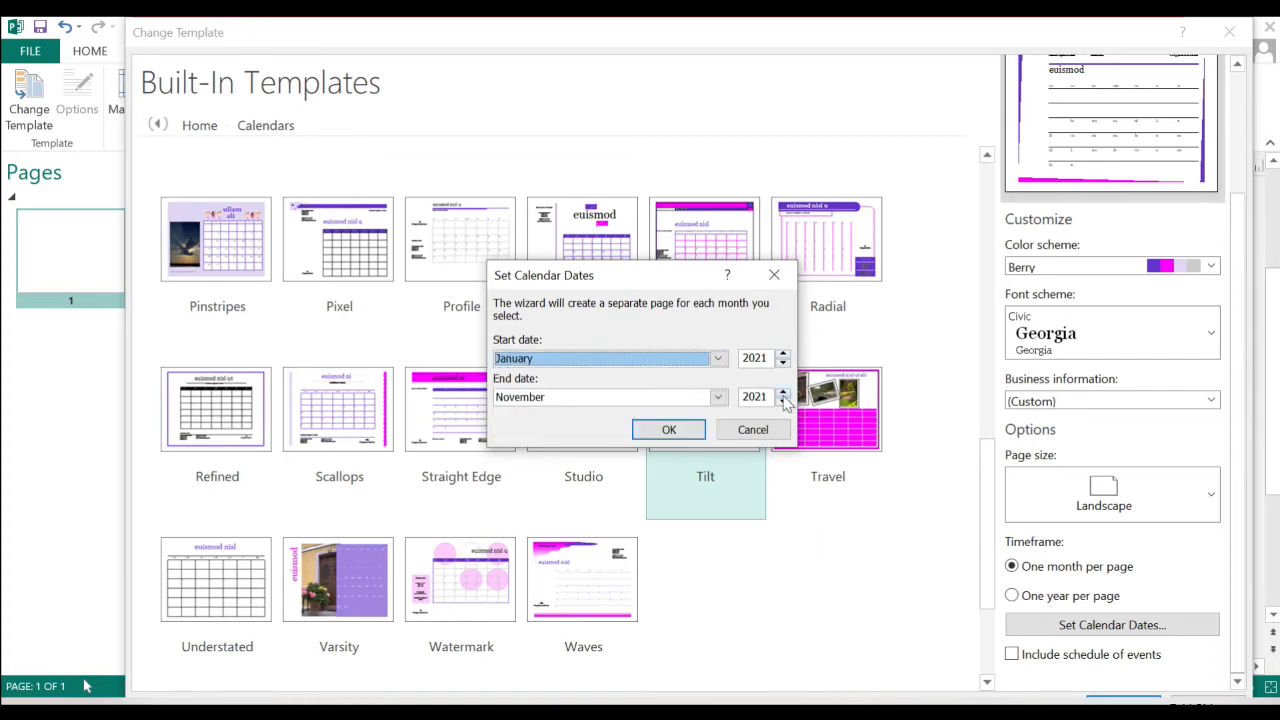
left_click(716, 396)
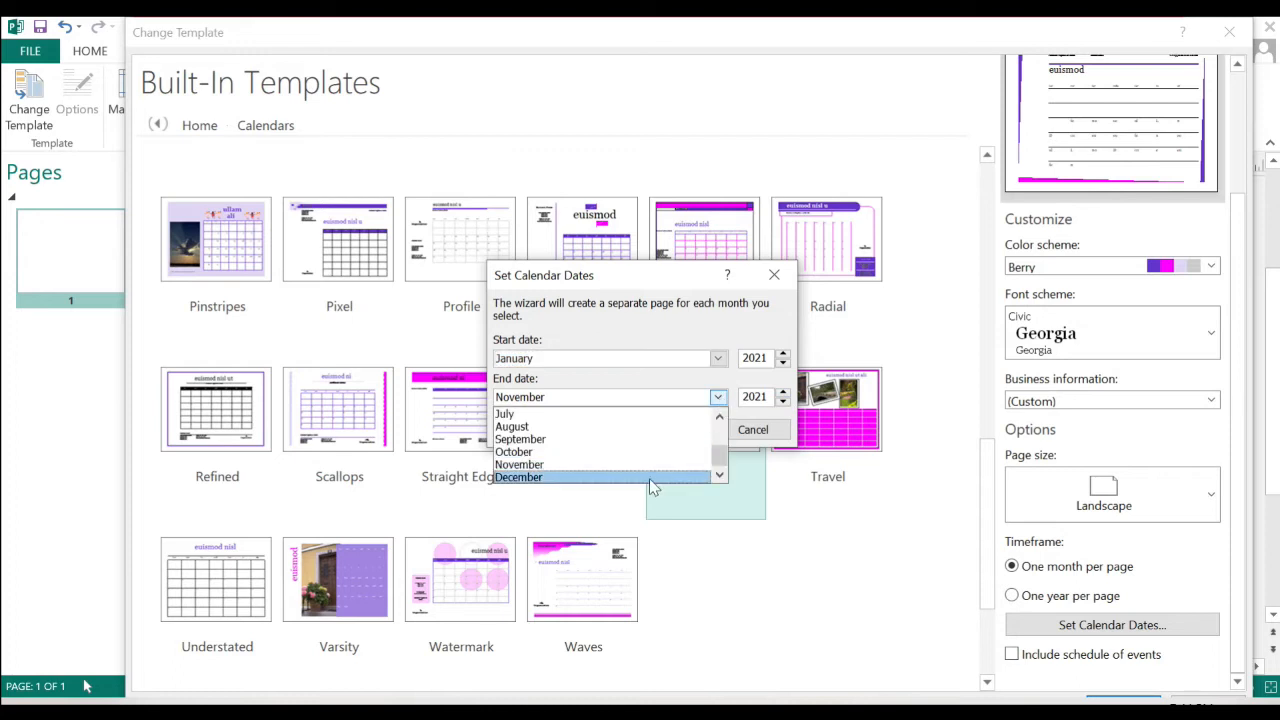
left_click(518, 476)
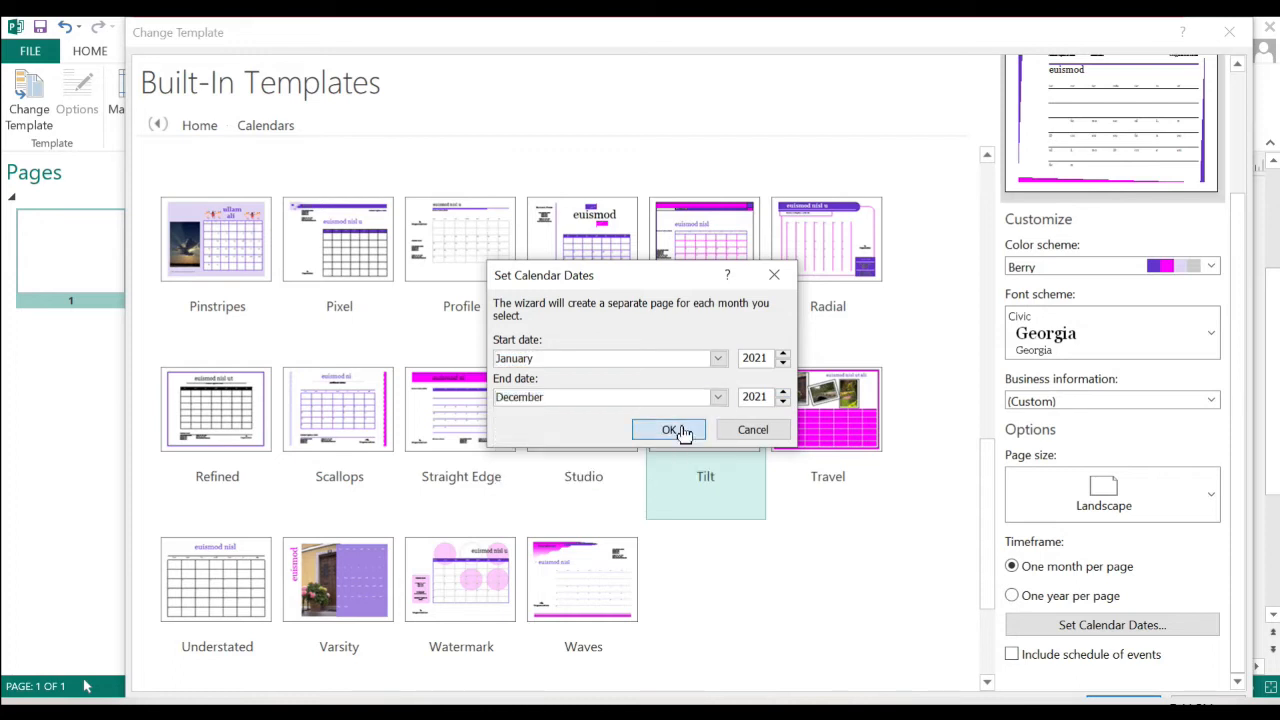
left_click(670, 428)
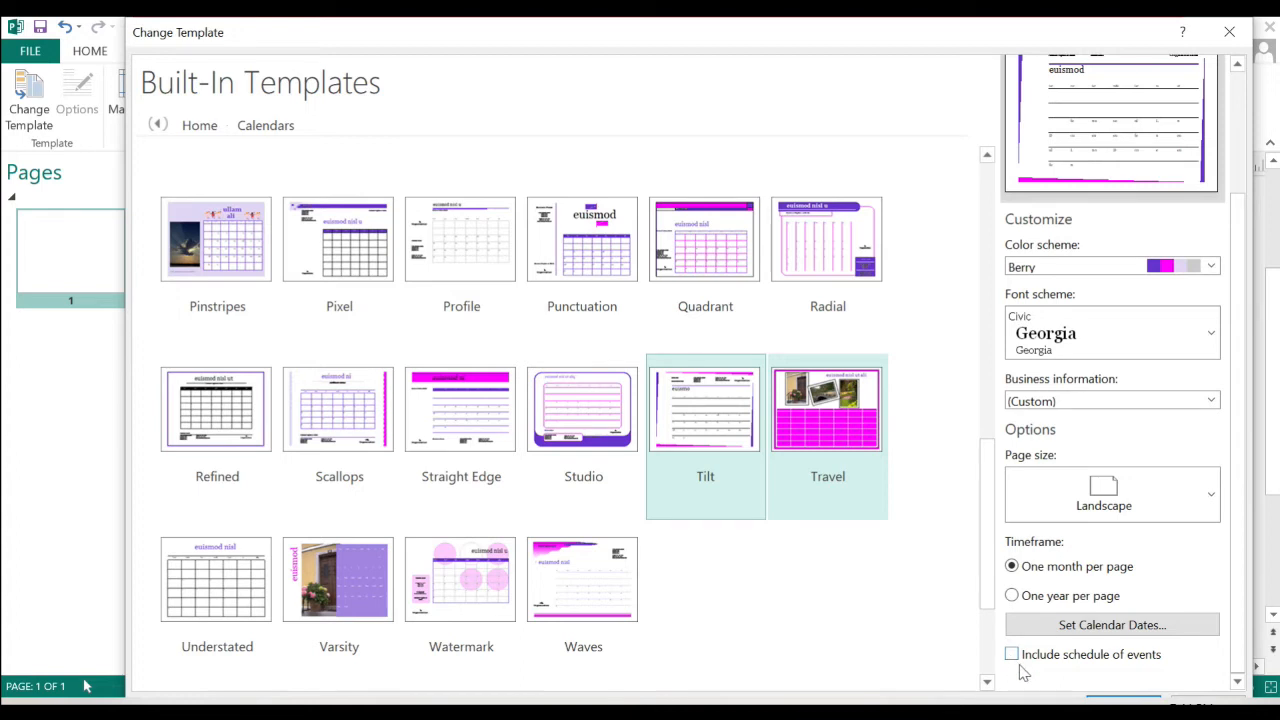
Create a new publication from the customised Tilt template using my text and graphics
left_click(828, 408)
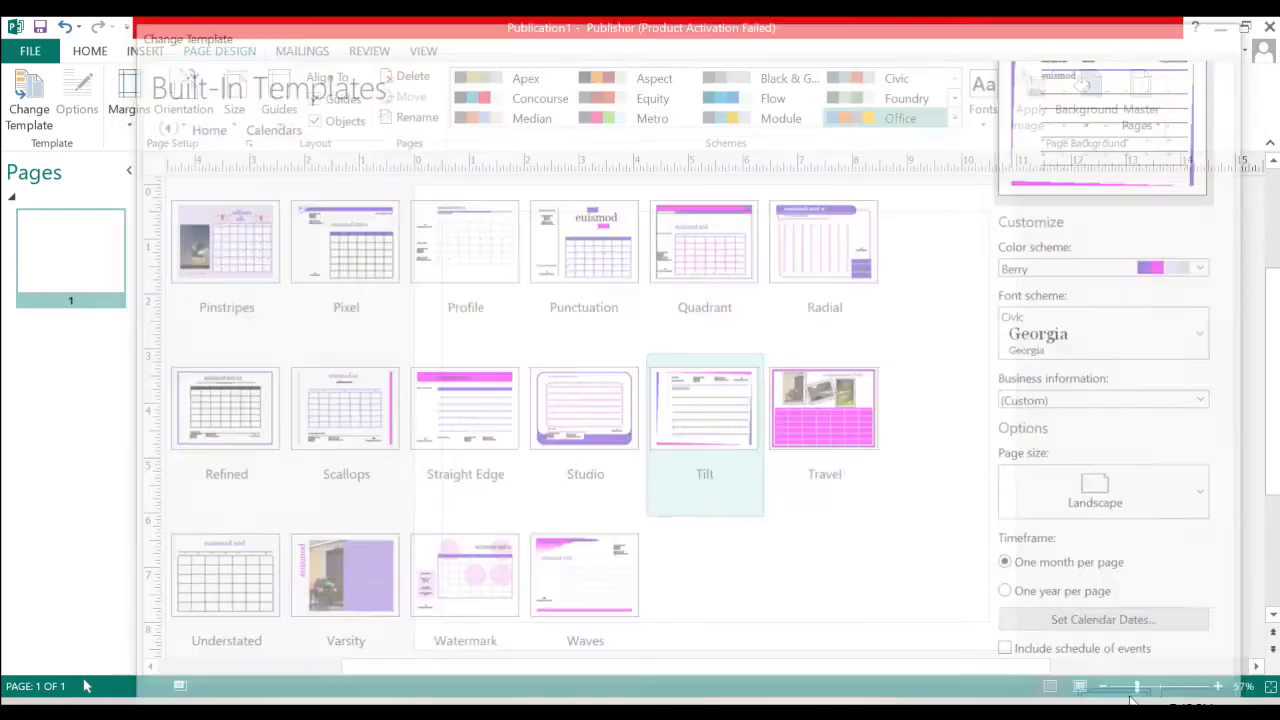
double_click(704, 408)
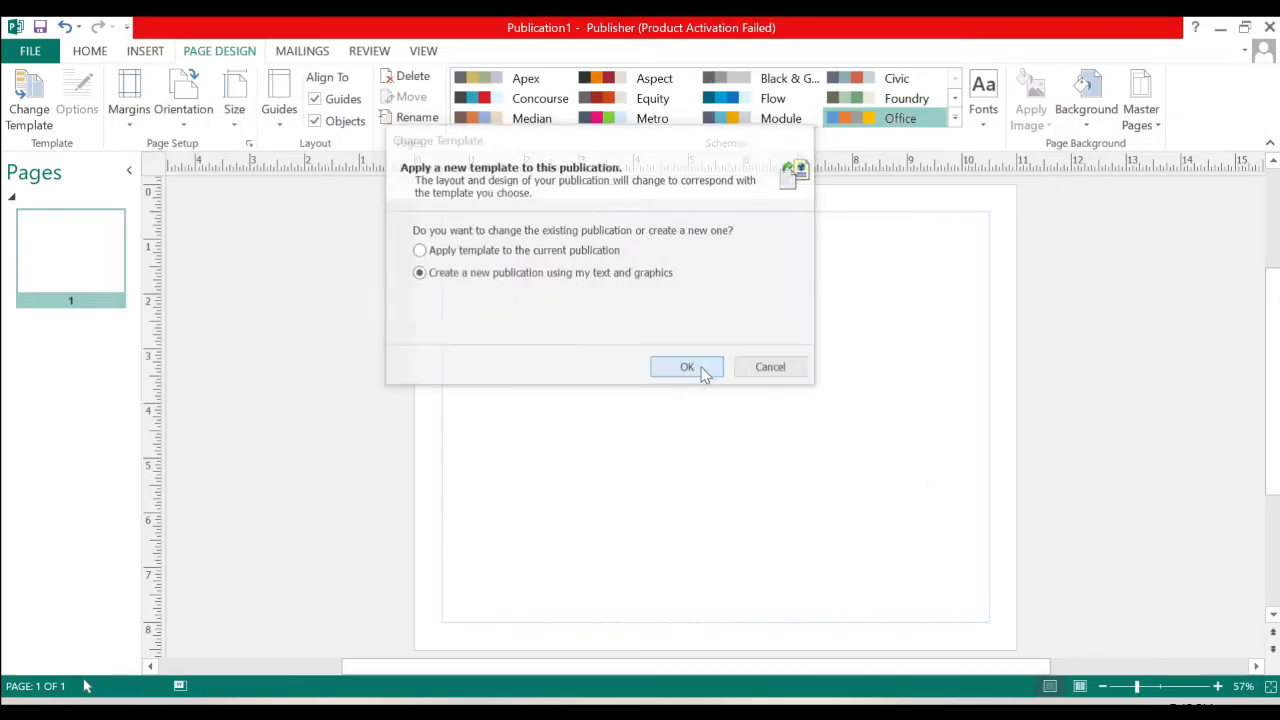
left_click(688, 366)
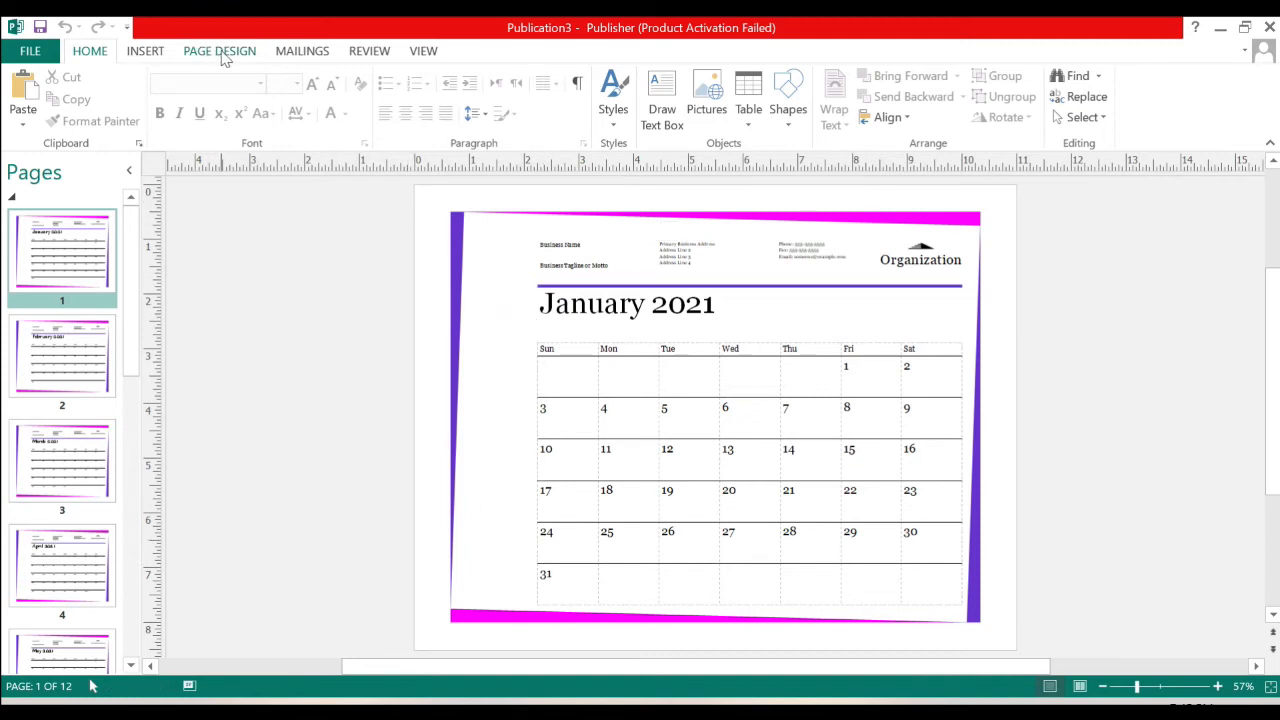
Preview the Page Design background gallery and close it without choosing a preset
left_click(220, 52)
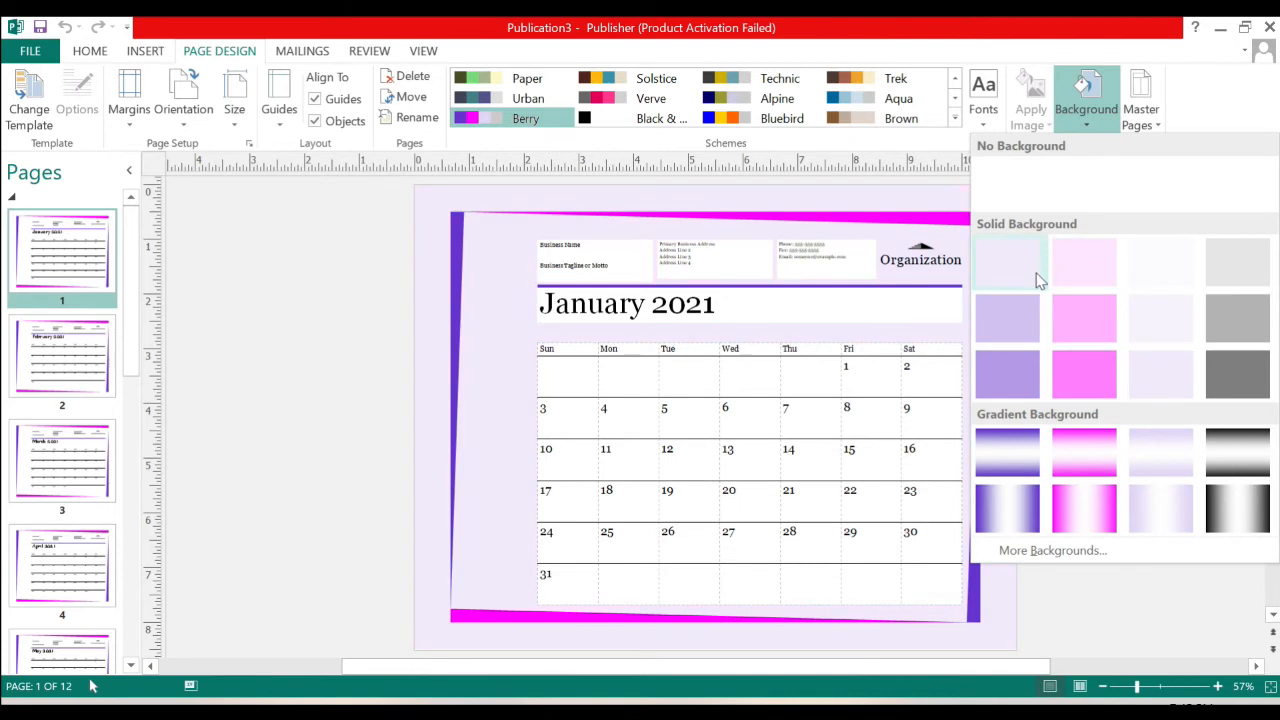
left_click(1084, 508)
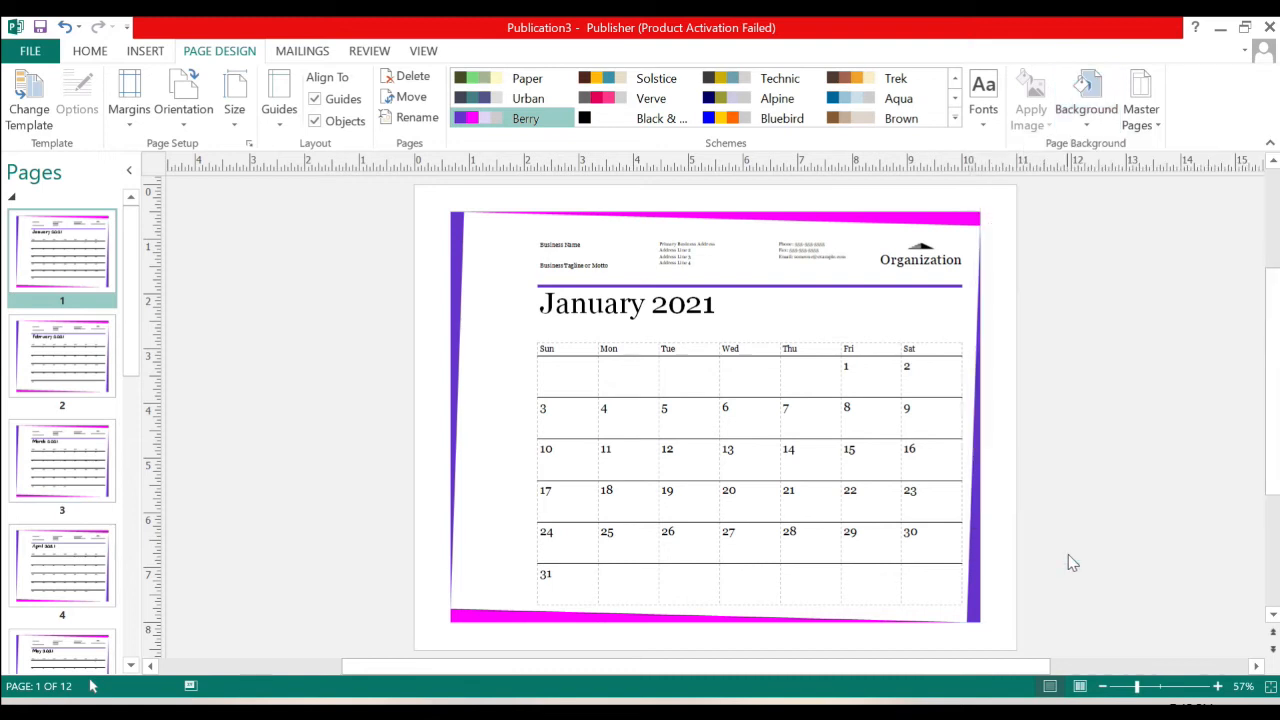
Fill the January 2021 page background with the Sunset picture via More Backgrounds
left_click(1086, 100)
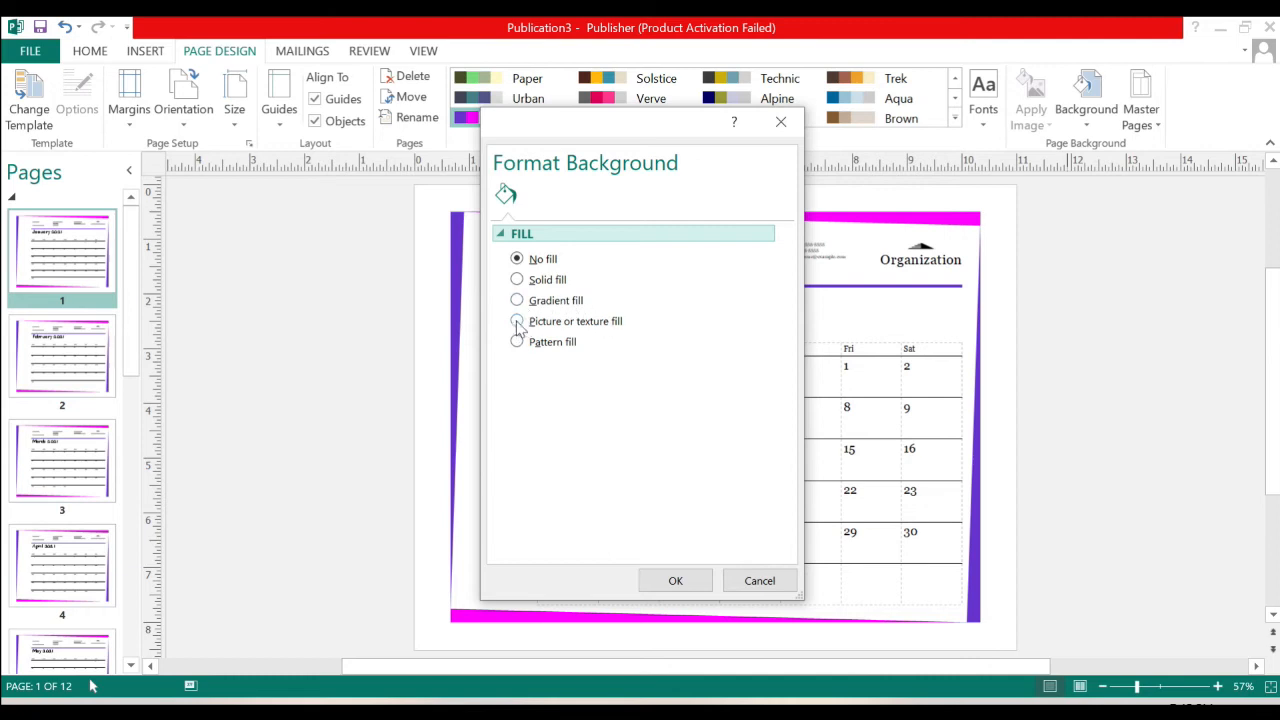
left_click(516, 320)
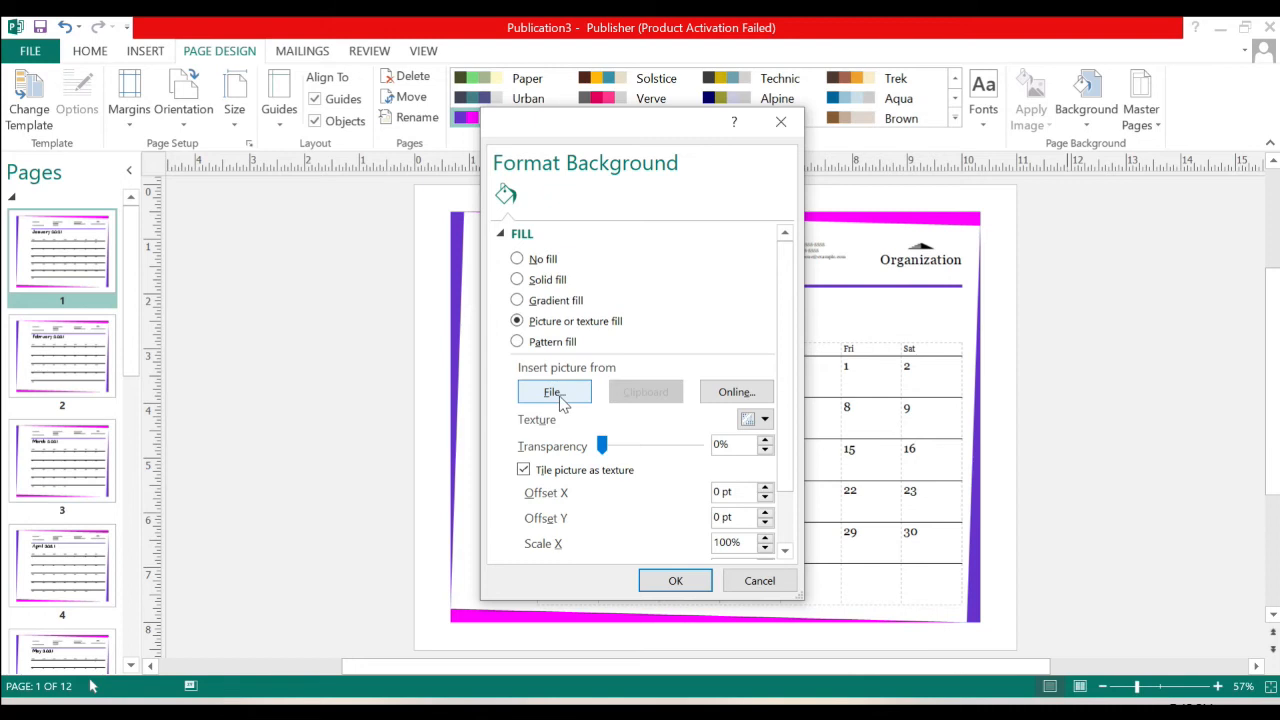
left_click(552, 390)
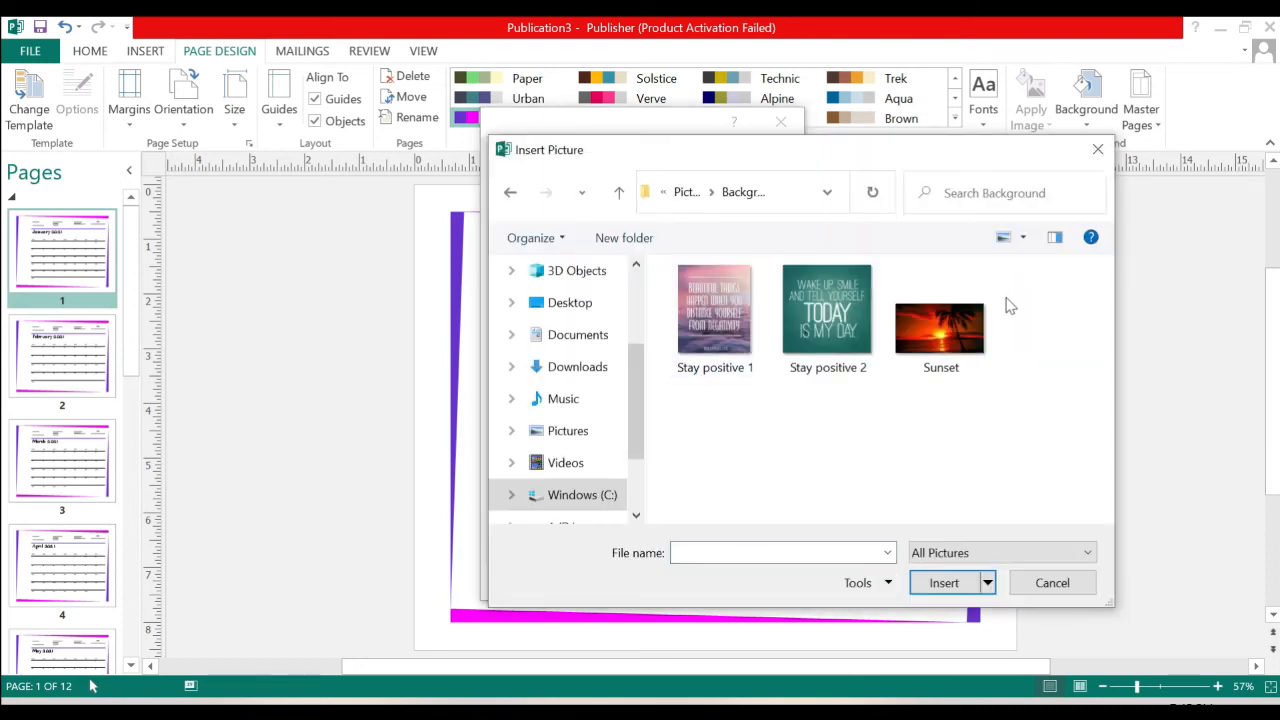
left_click(940, 310)
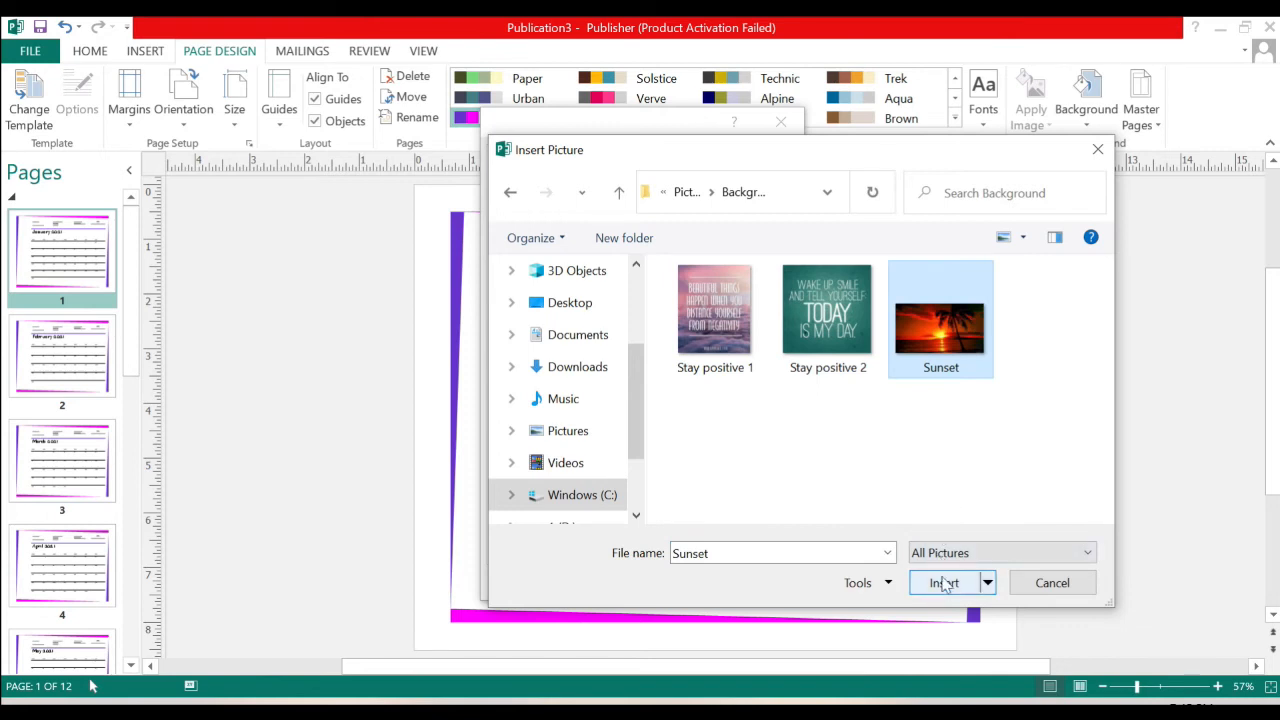
left_click(944, 582)
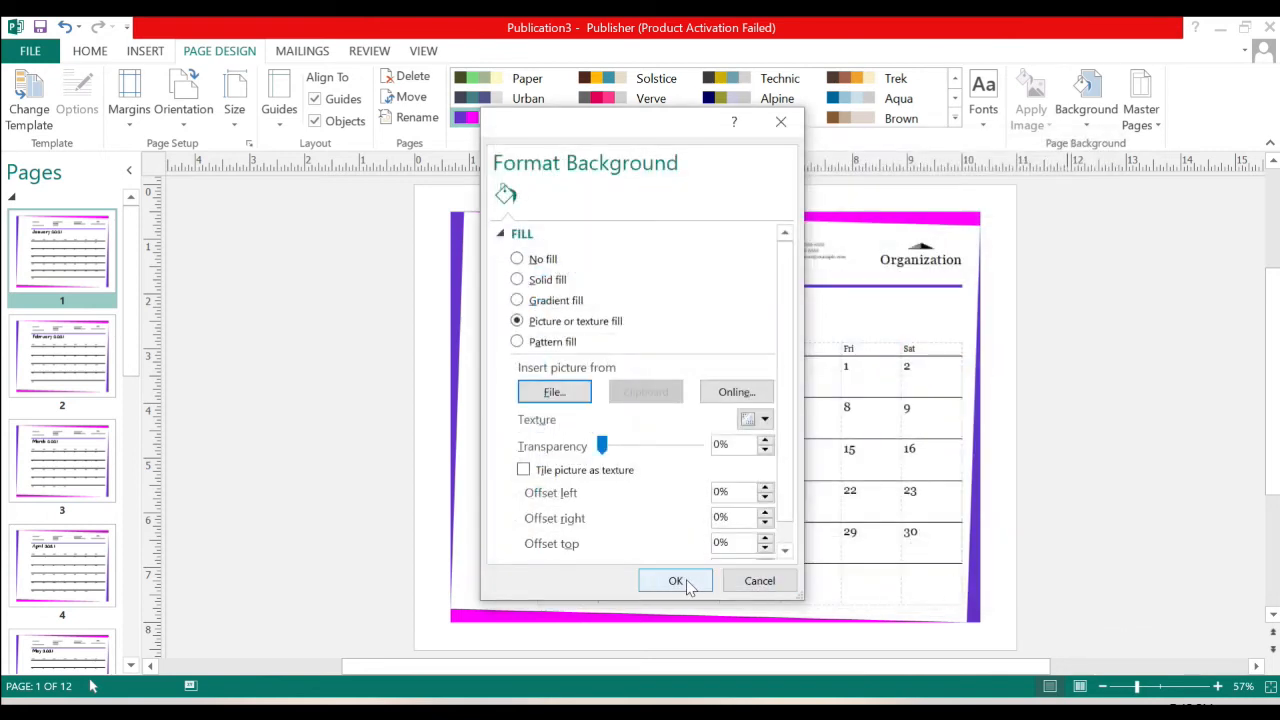
left_click(676, 580)
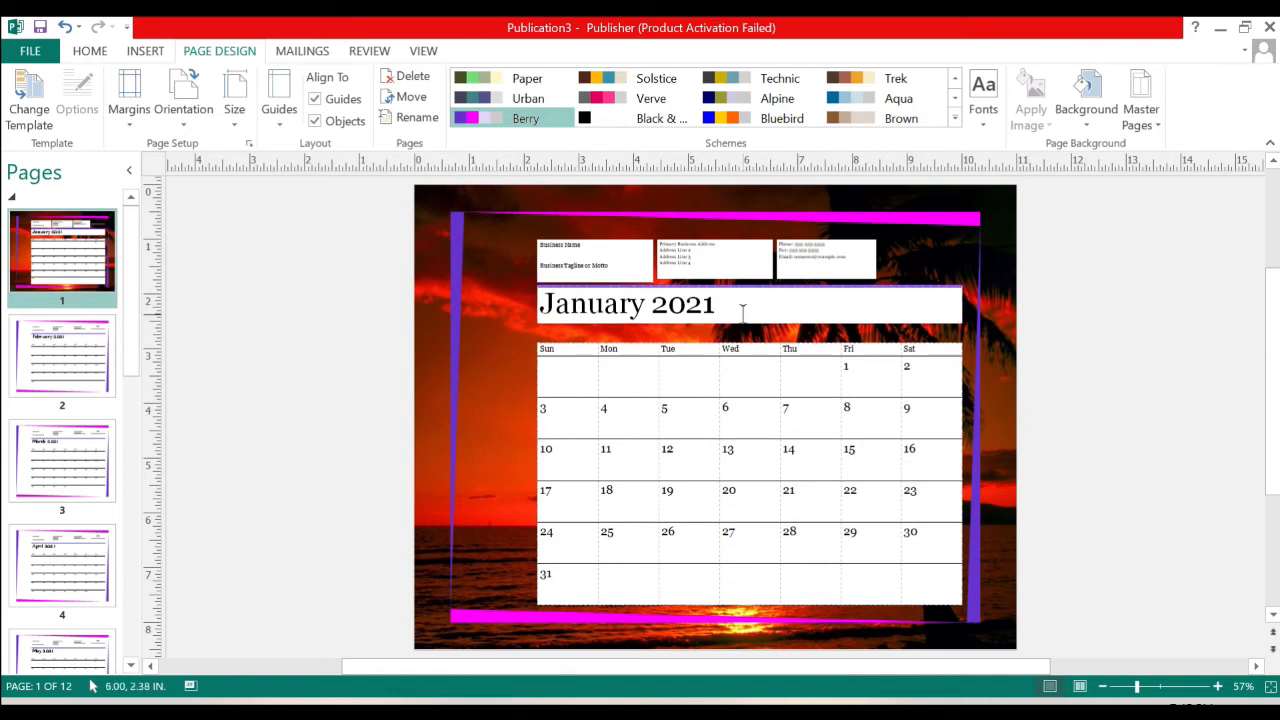
Drag the January 2021 title box and the calendar table to the left side of the page
left_click(628, 304)
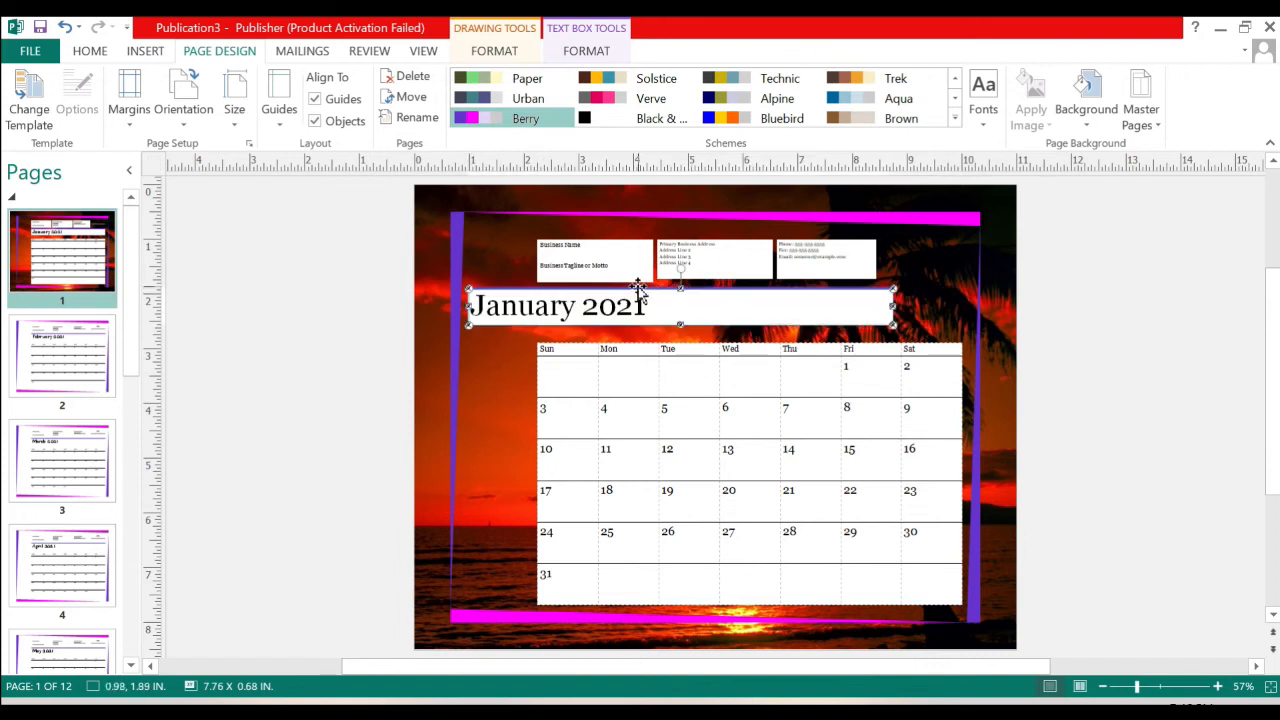
left_click(750, 470)
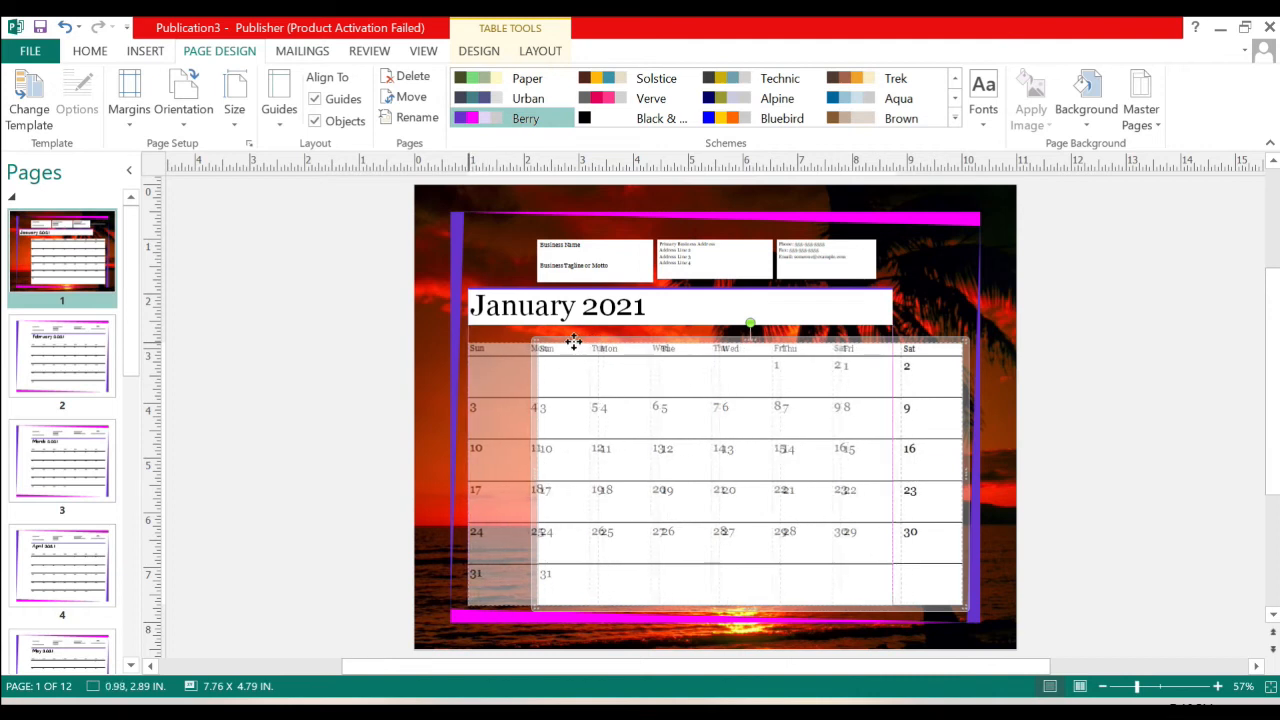
left_click(920, 392)
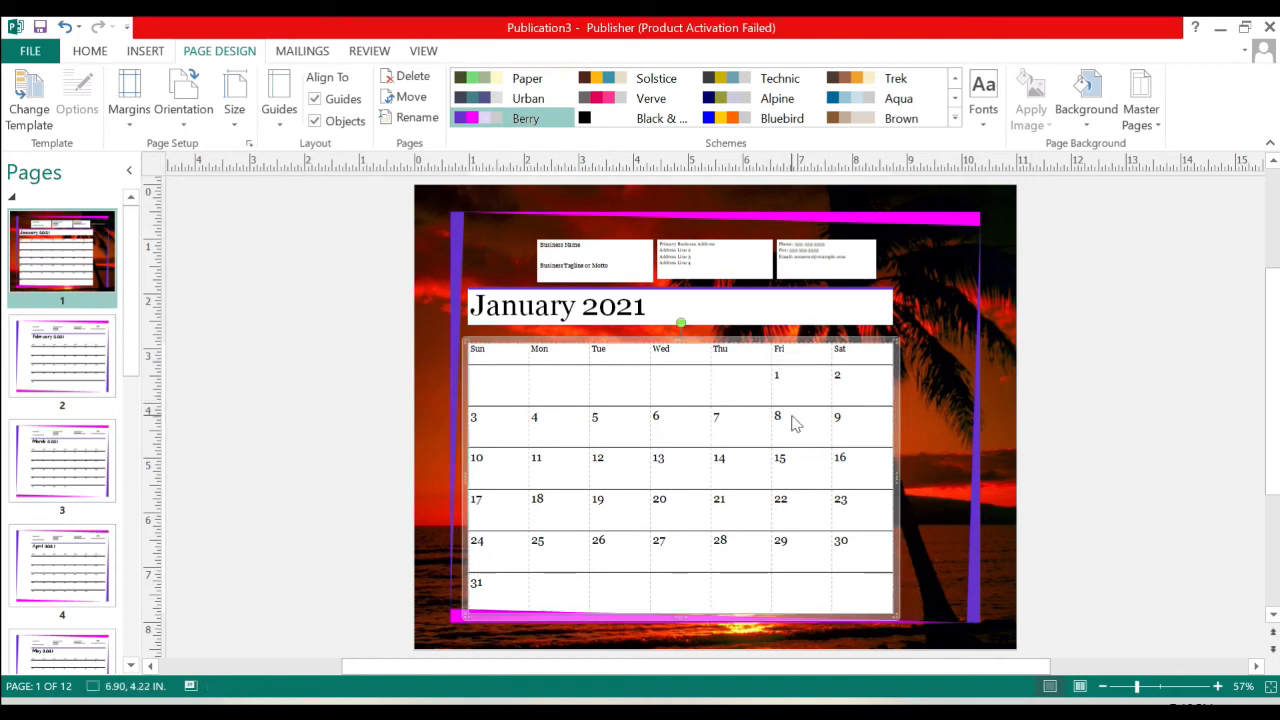
Select the Fri column and fill it with the green standard colour
left_click(780, 378)
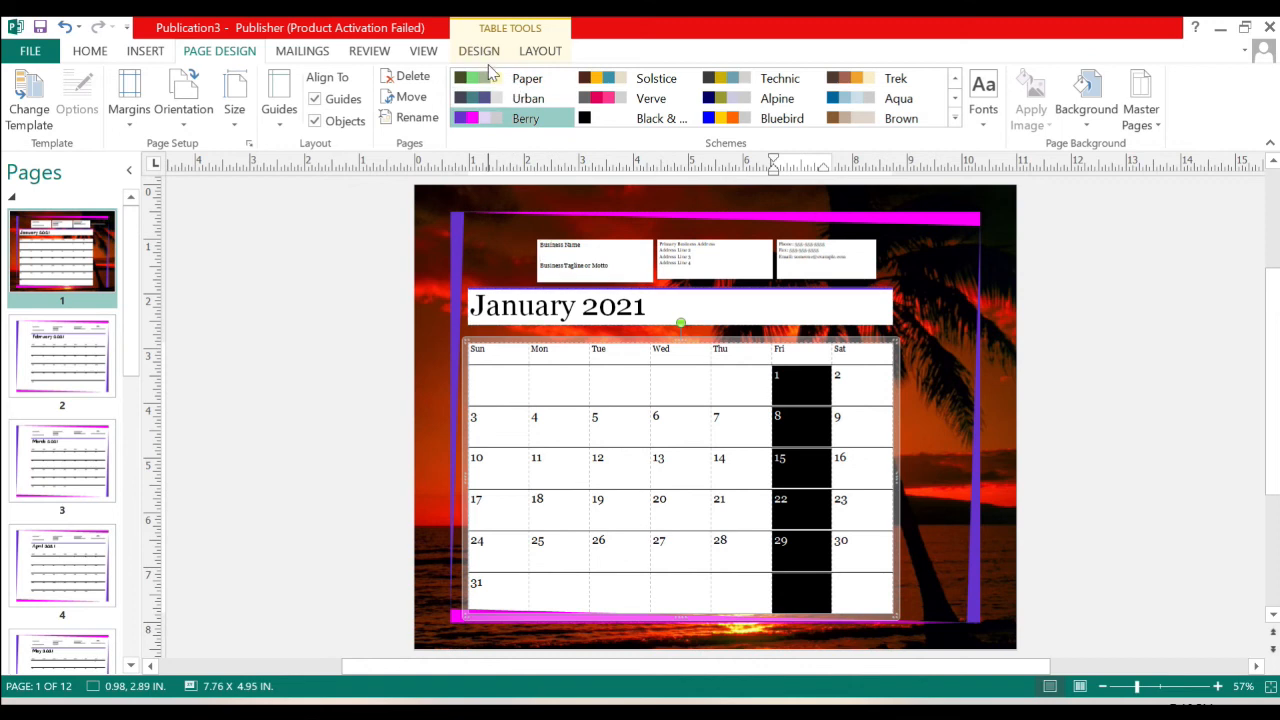
left_click(478, 52)
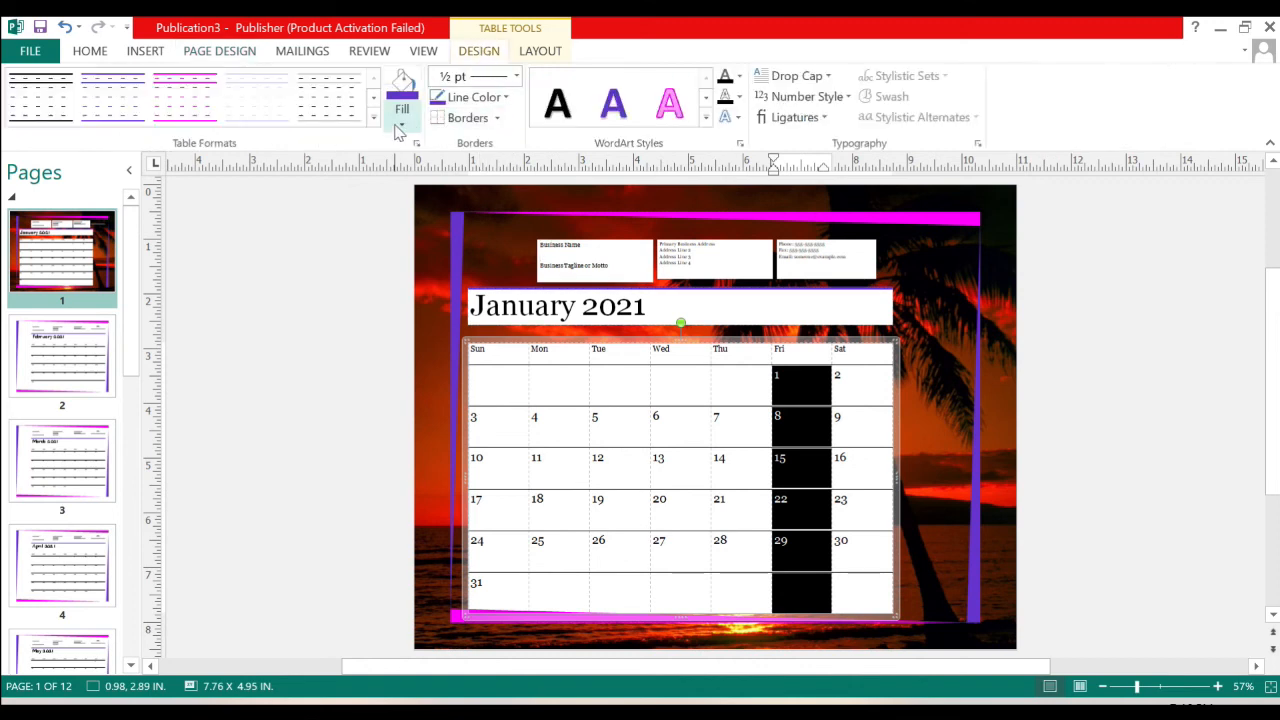
left_click(400, 108)
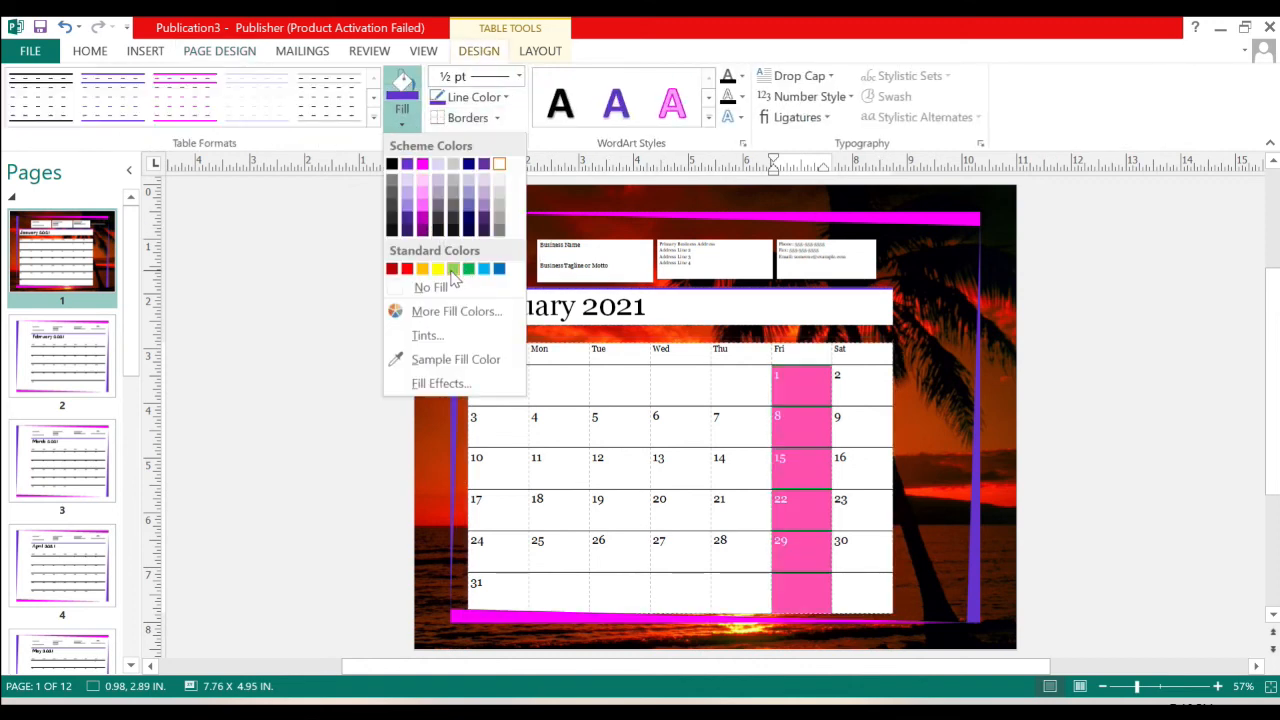
left_click(452, 268)
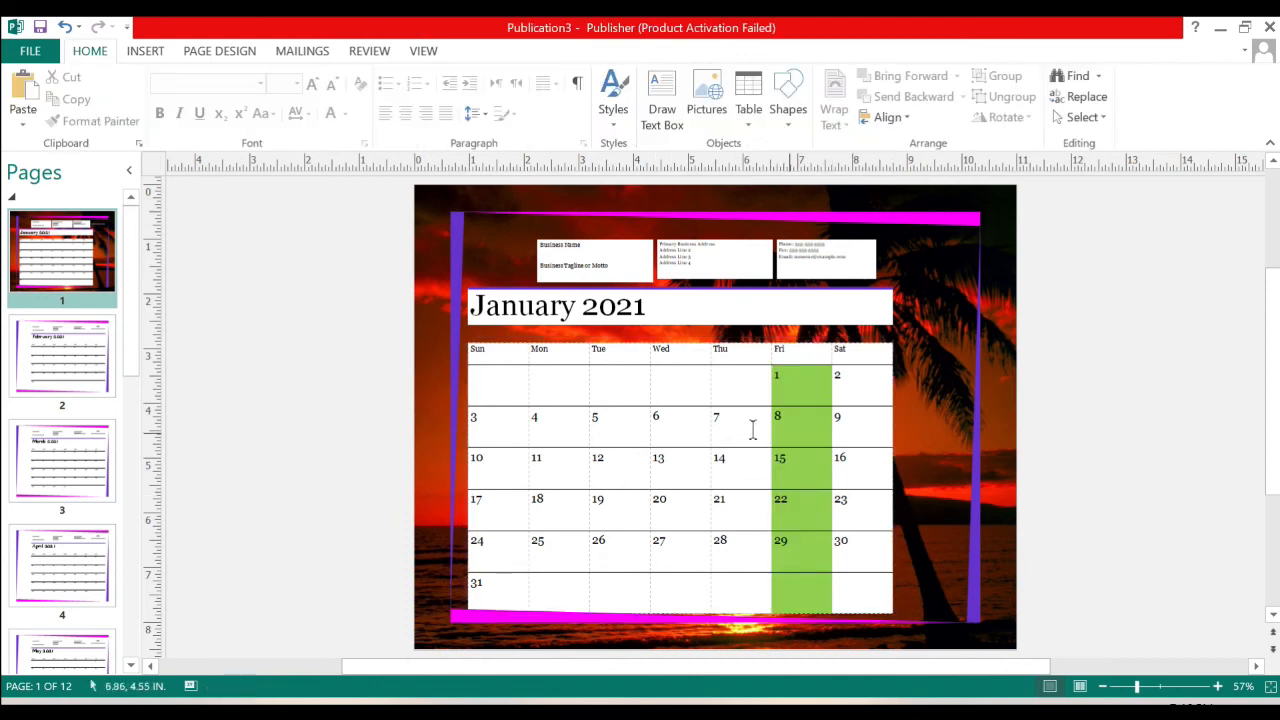
mouse_move(772, 478)
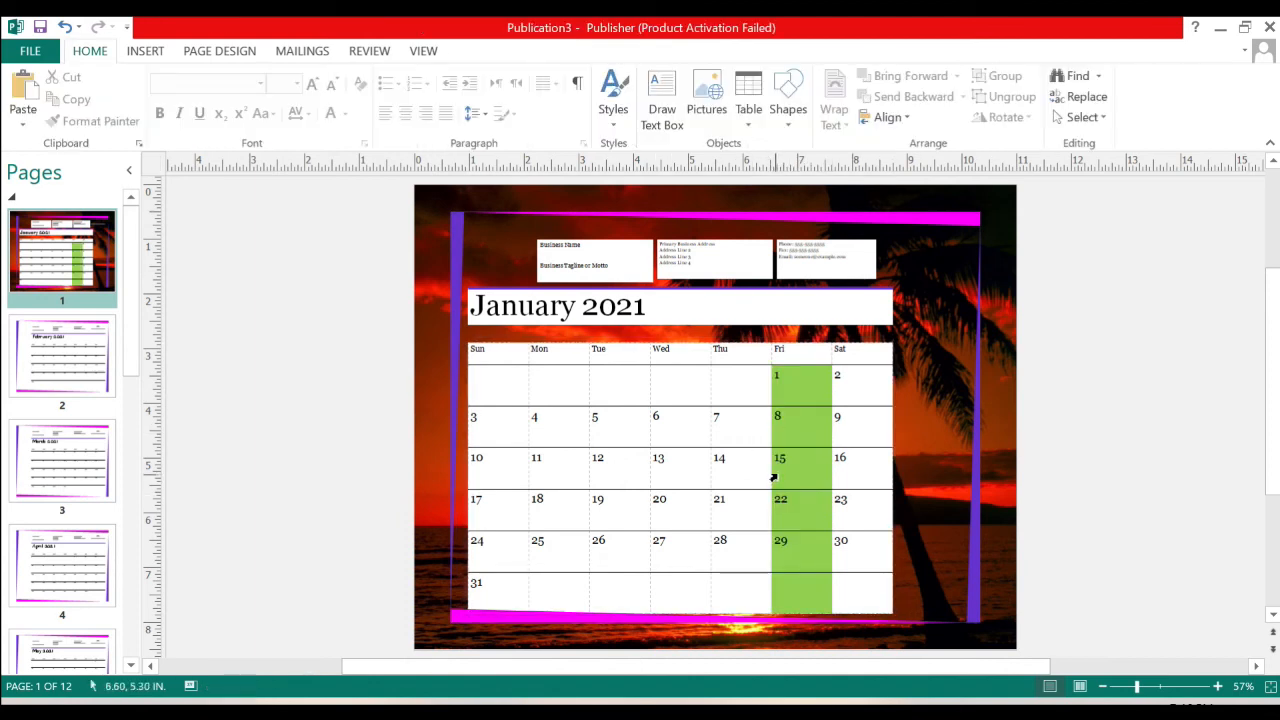
Fill the cells for the 15th and 16th blue and write 'Exam' under the 12th
left_click(780, 458)
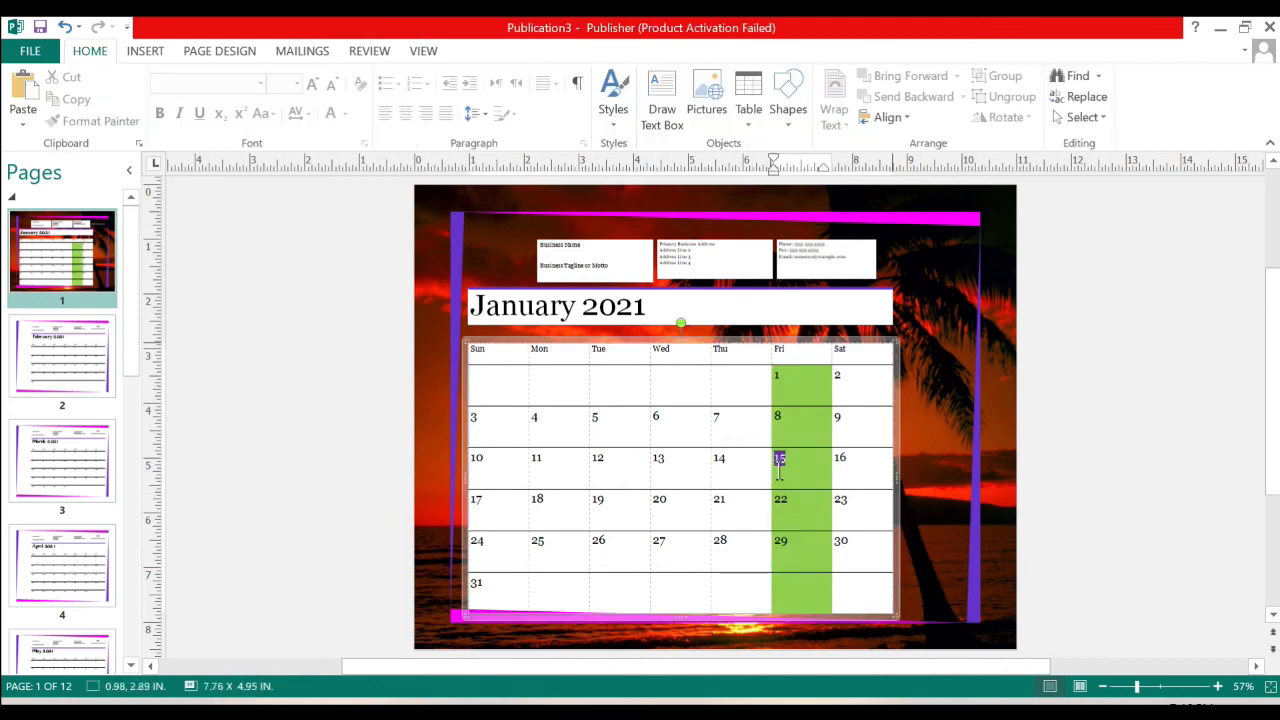
left_click(860, 468)
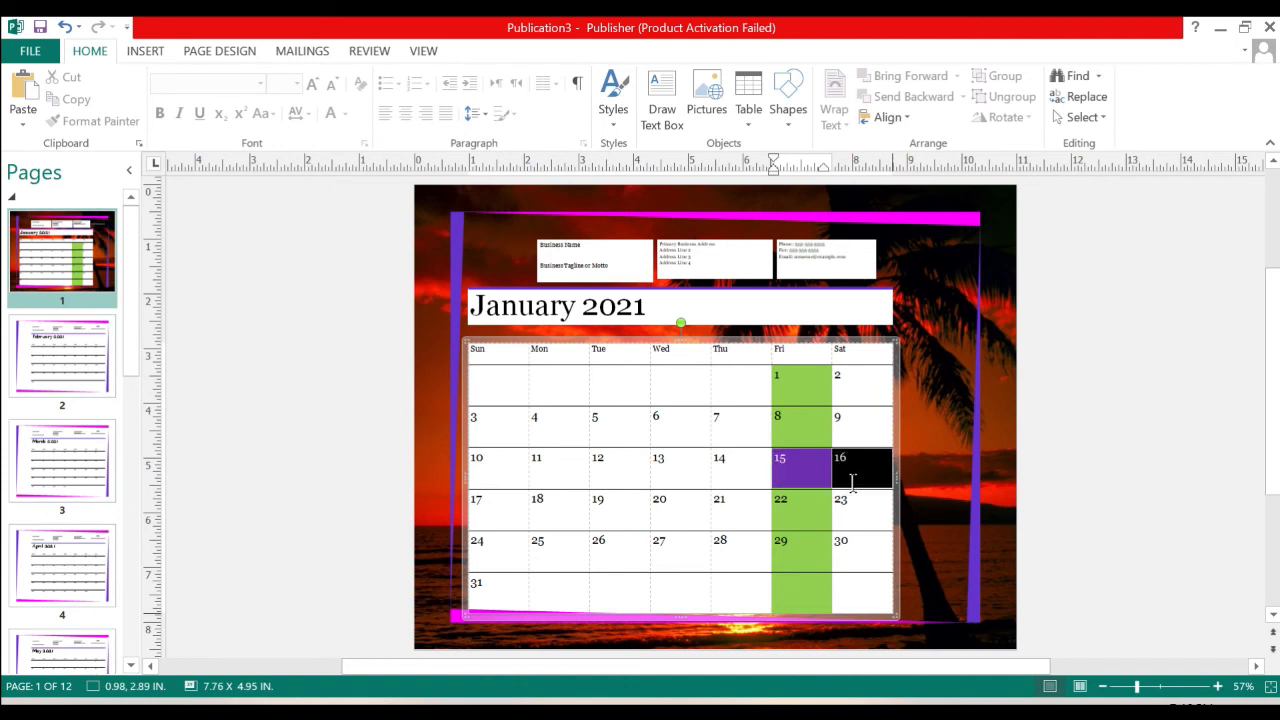
left_click(850, 480)
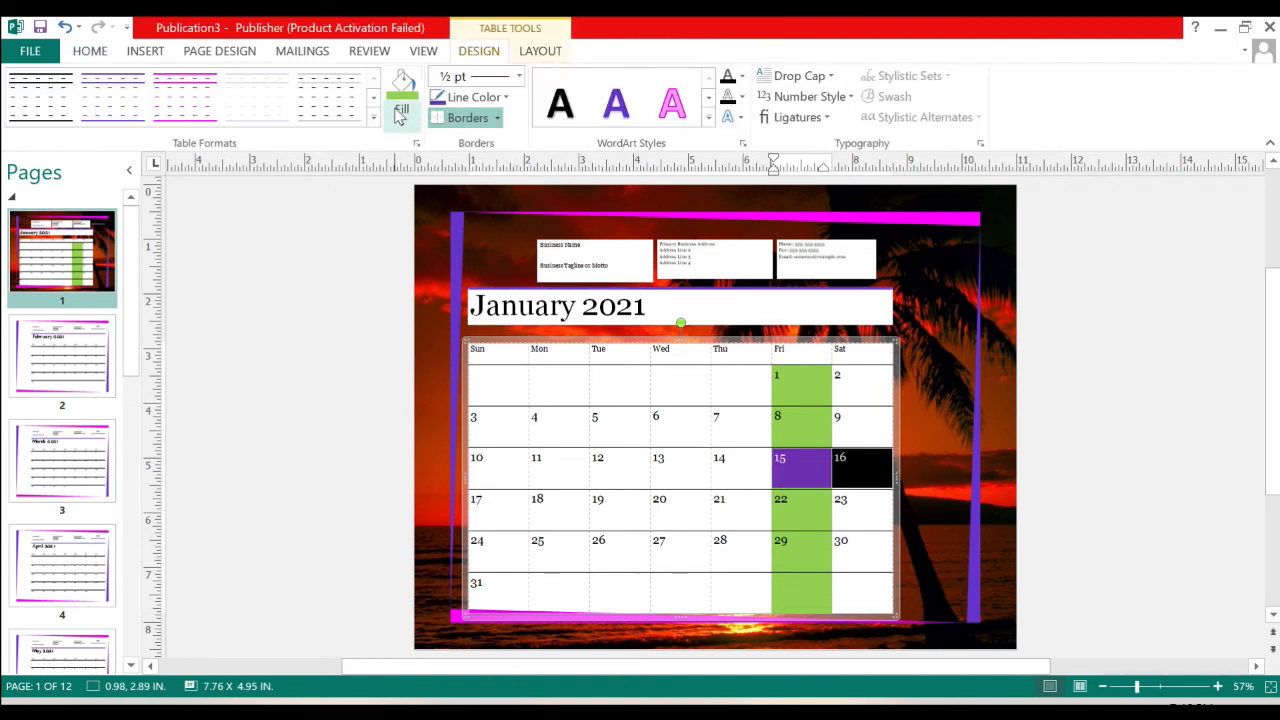
left_click(400, 90)
type("Exam")
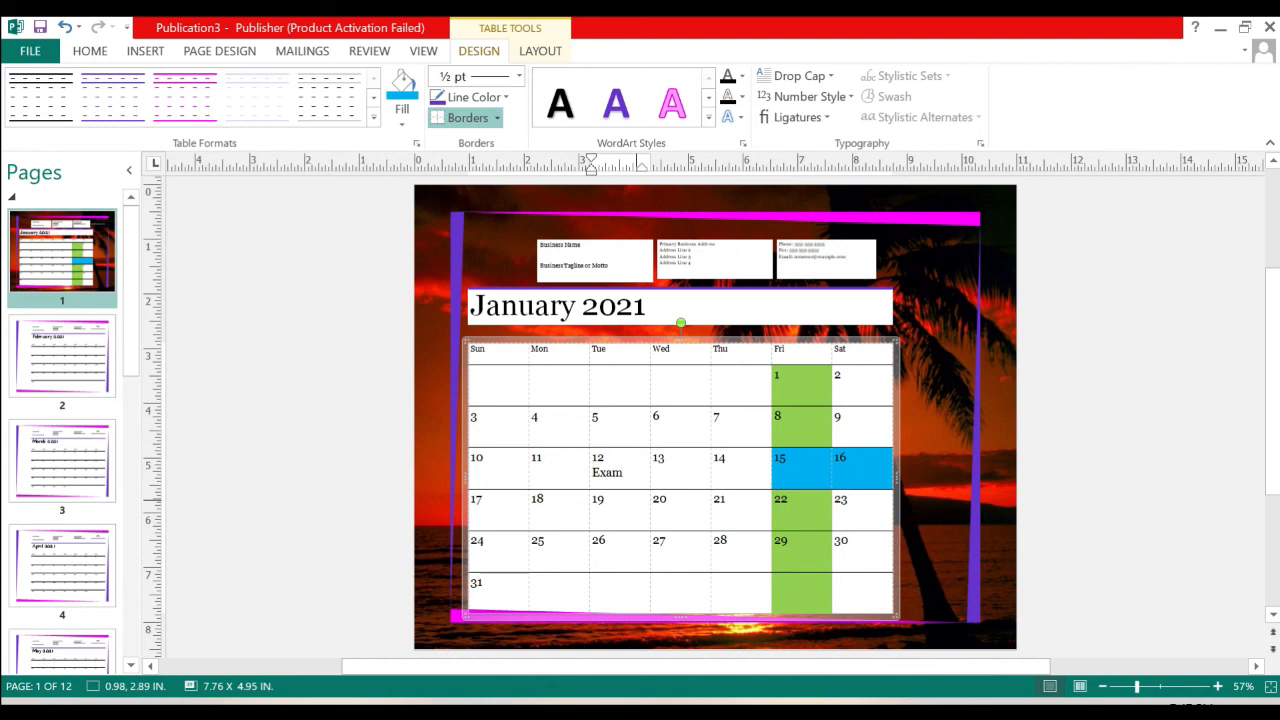
left_click(1076, 464)
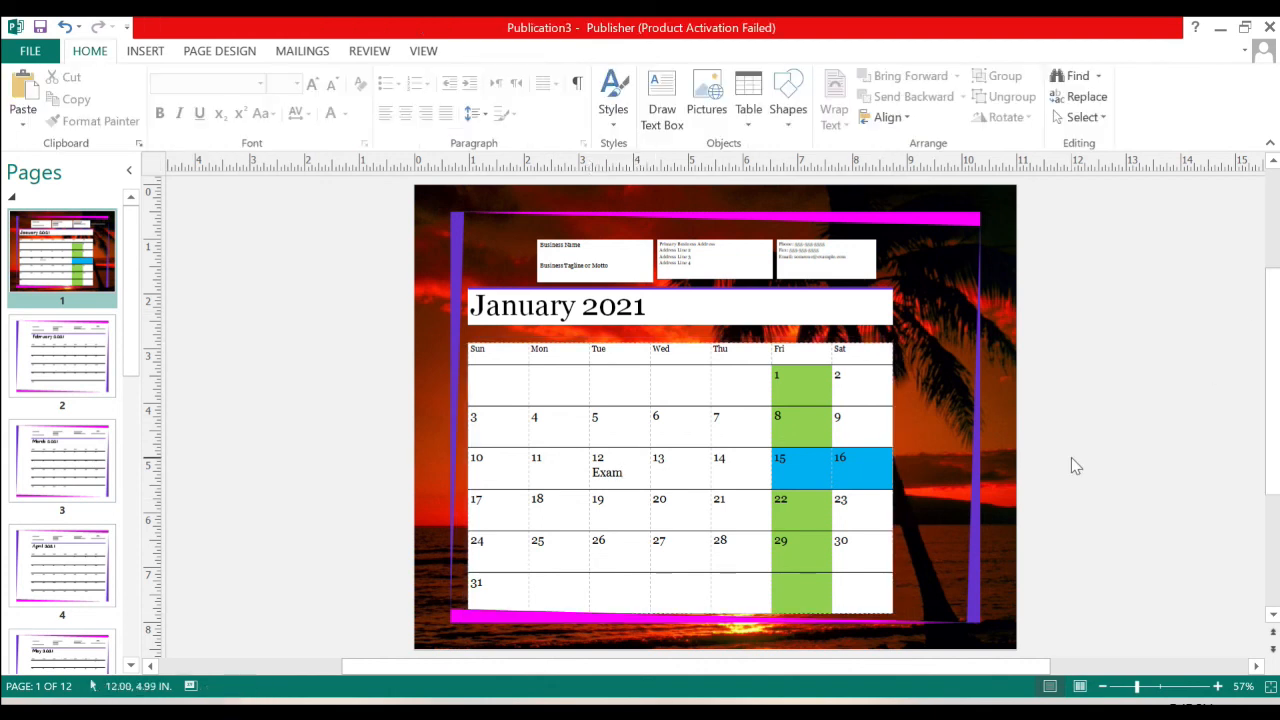
mouse_move(170, 350)
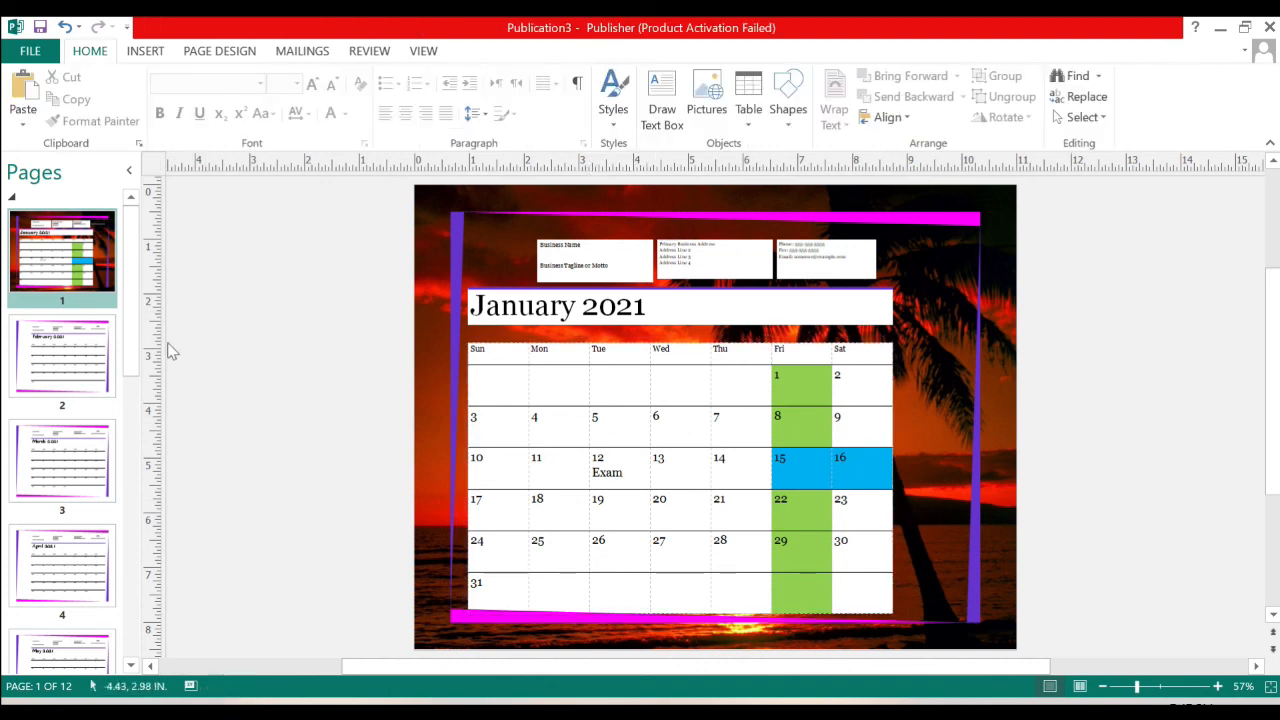
left_click(62, 462)
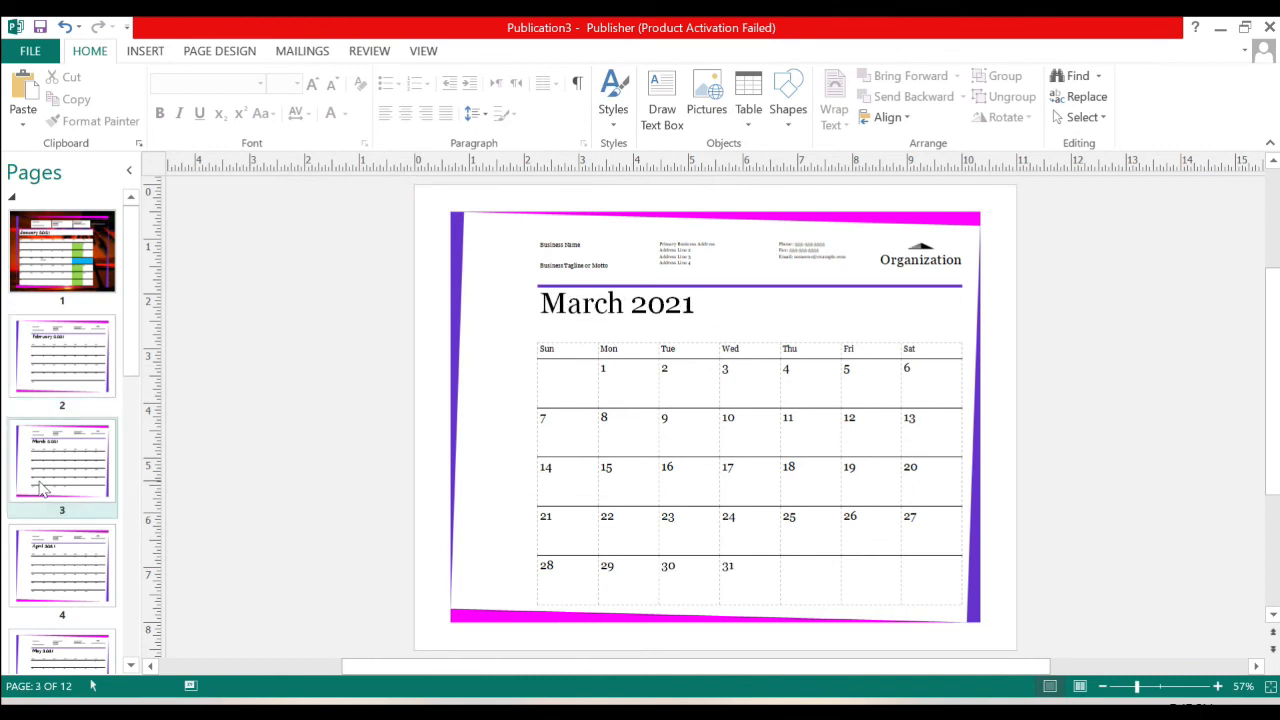
left_click(62, 564)
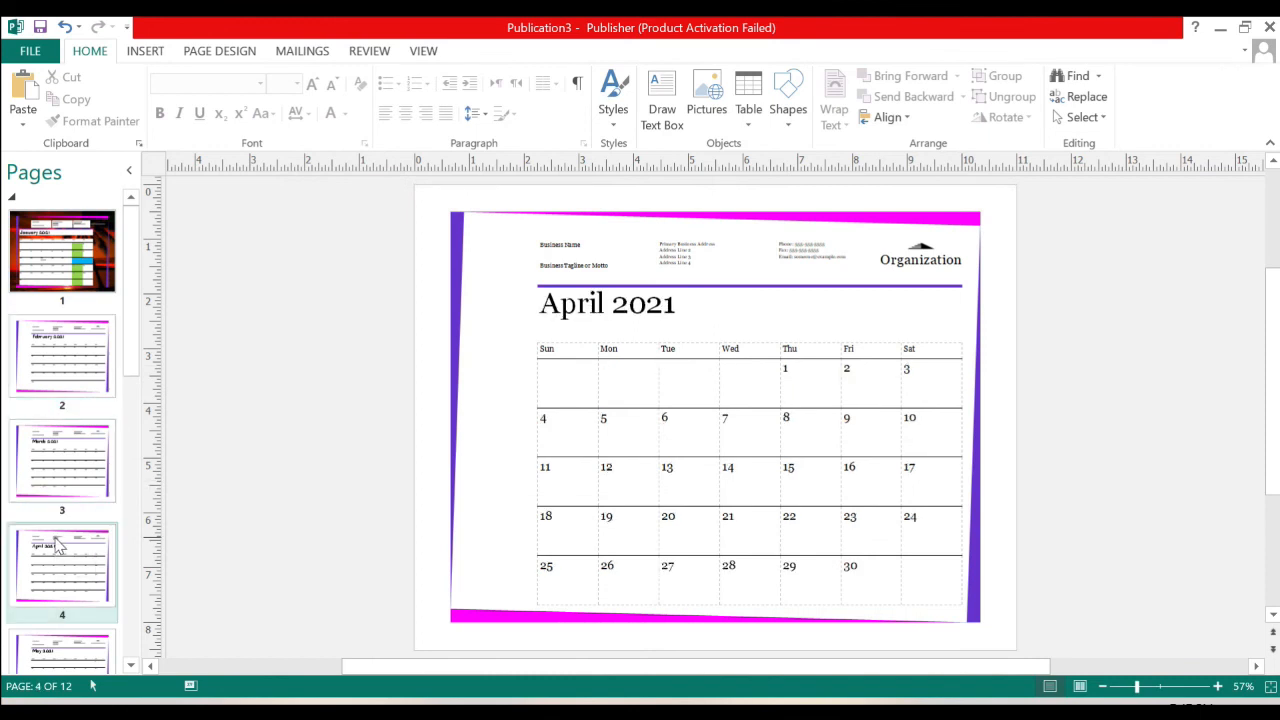
mouse_move(136, 356)
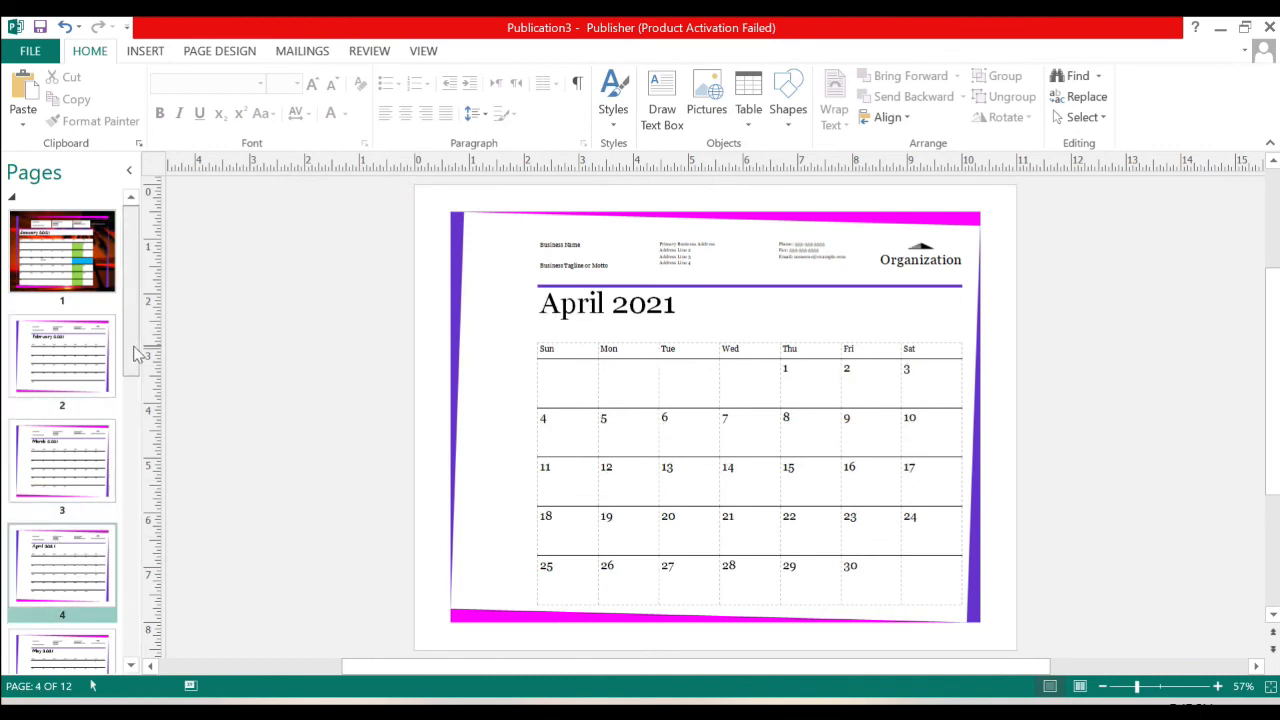
scroll("down", 3)
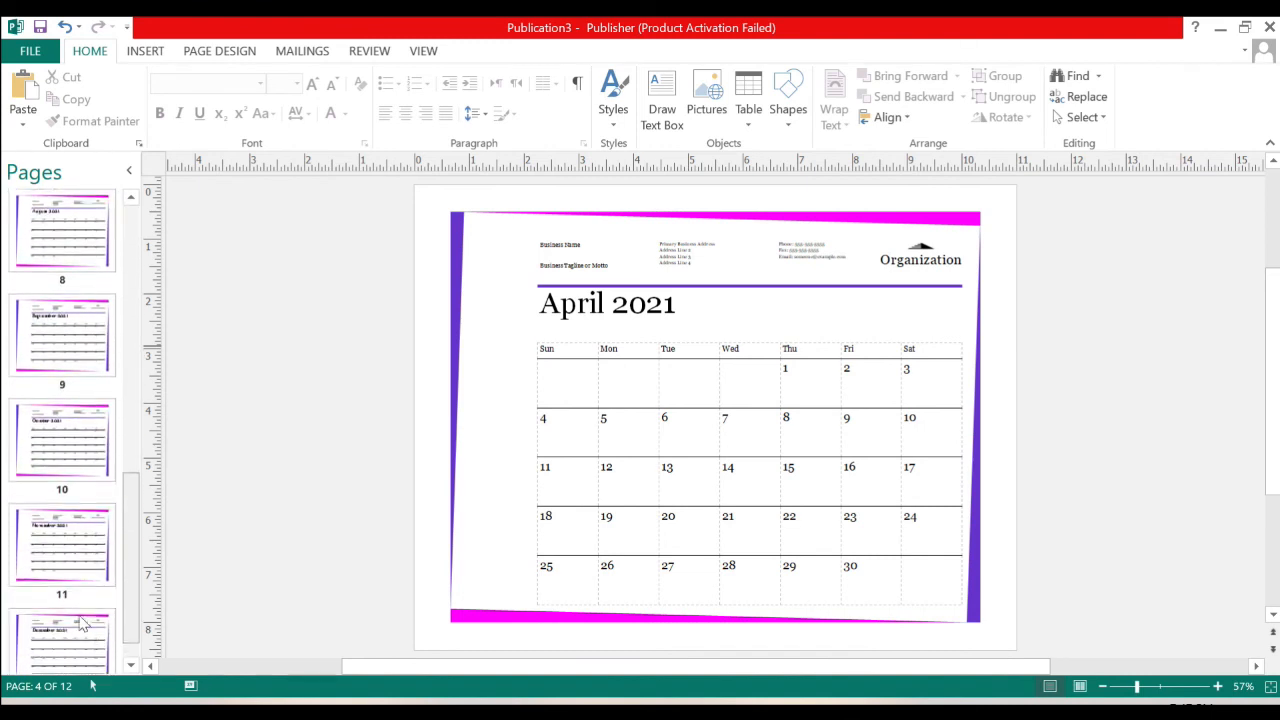
scroll("up", 3)
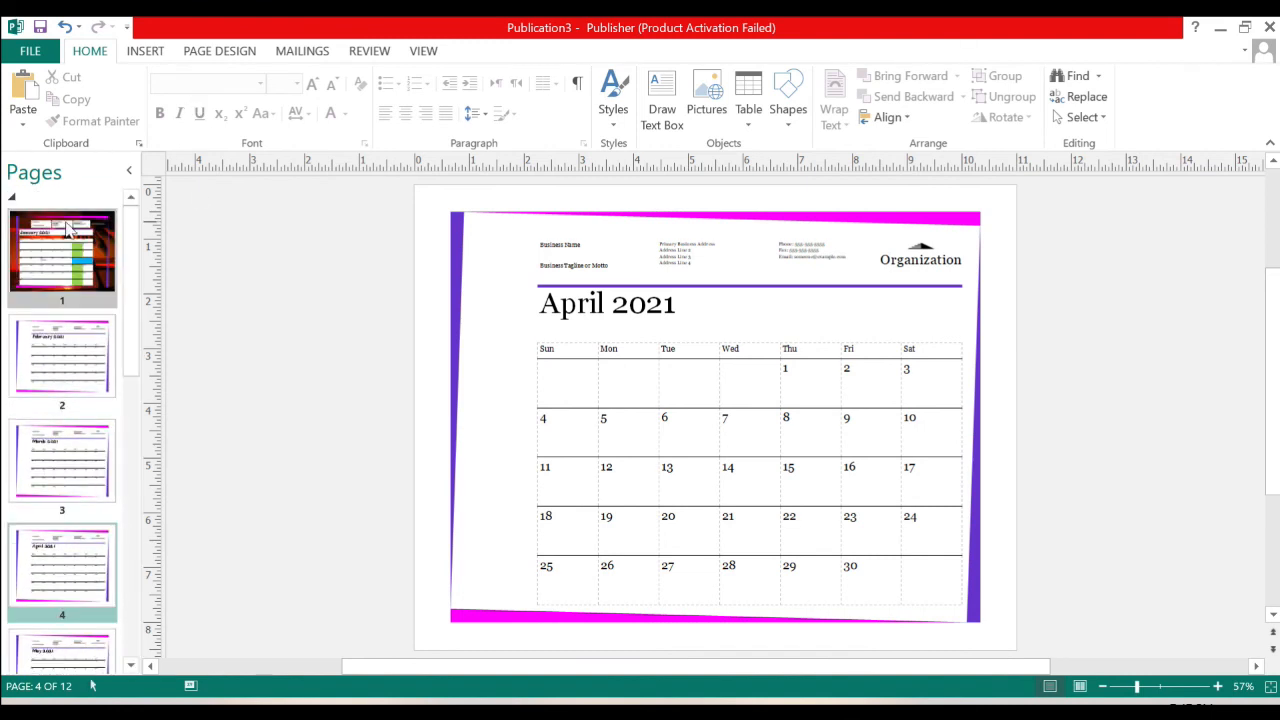
left_click(62, 256)
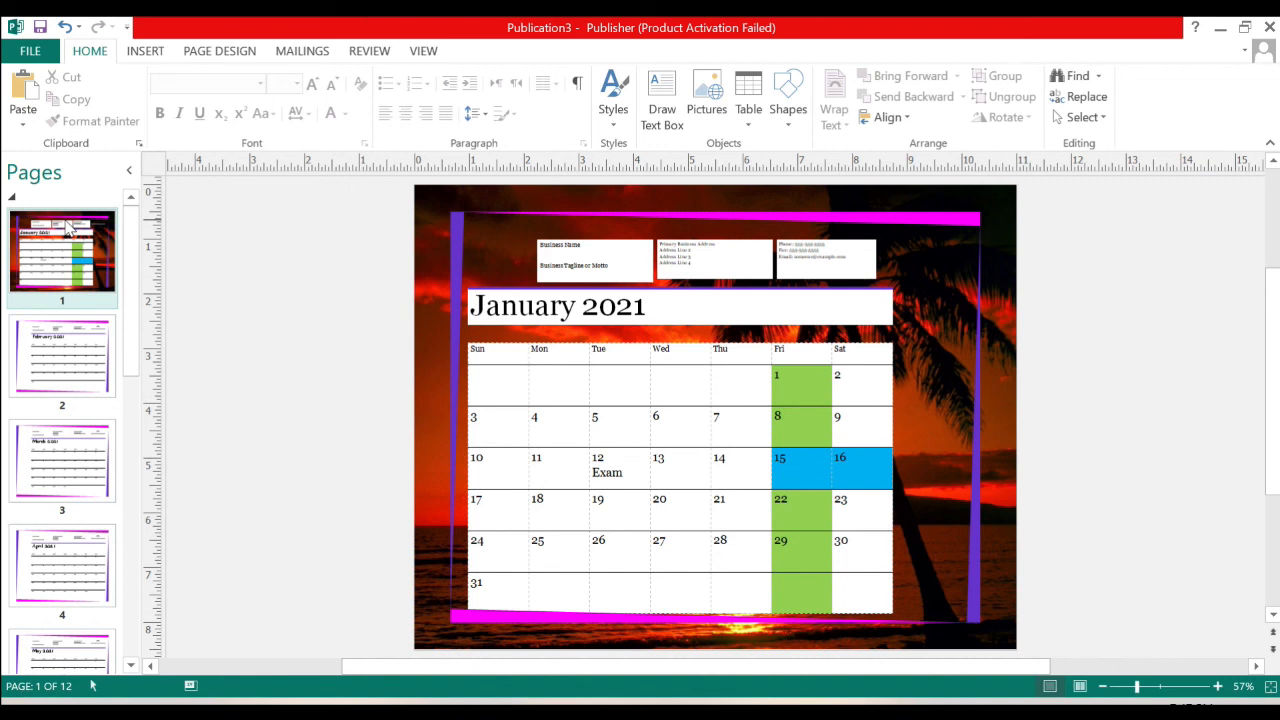